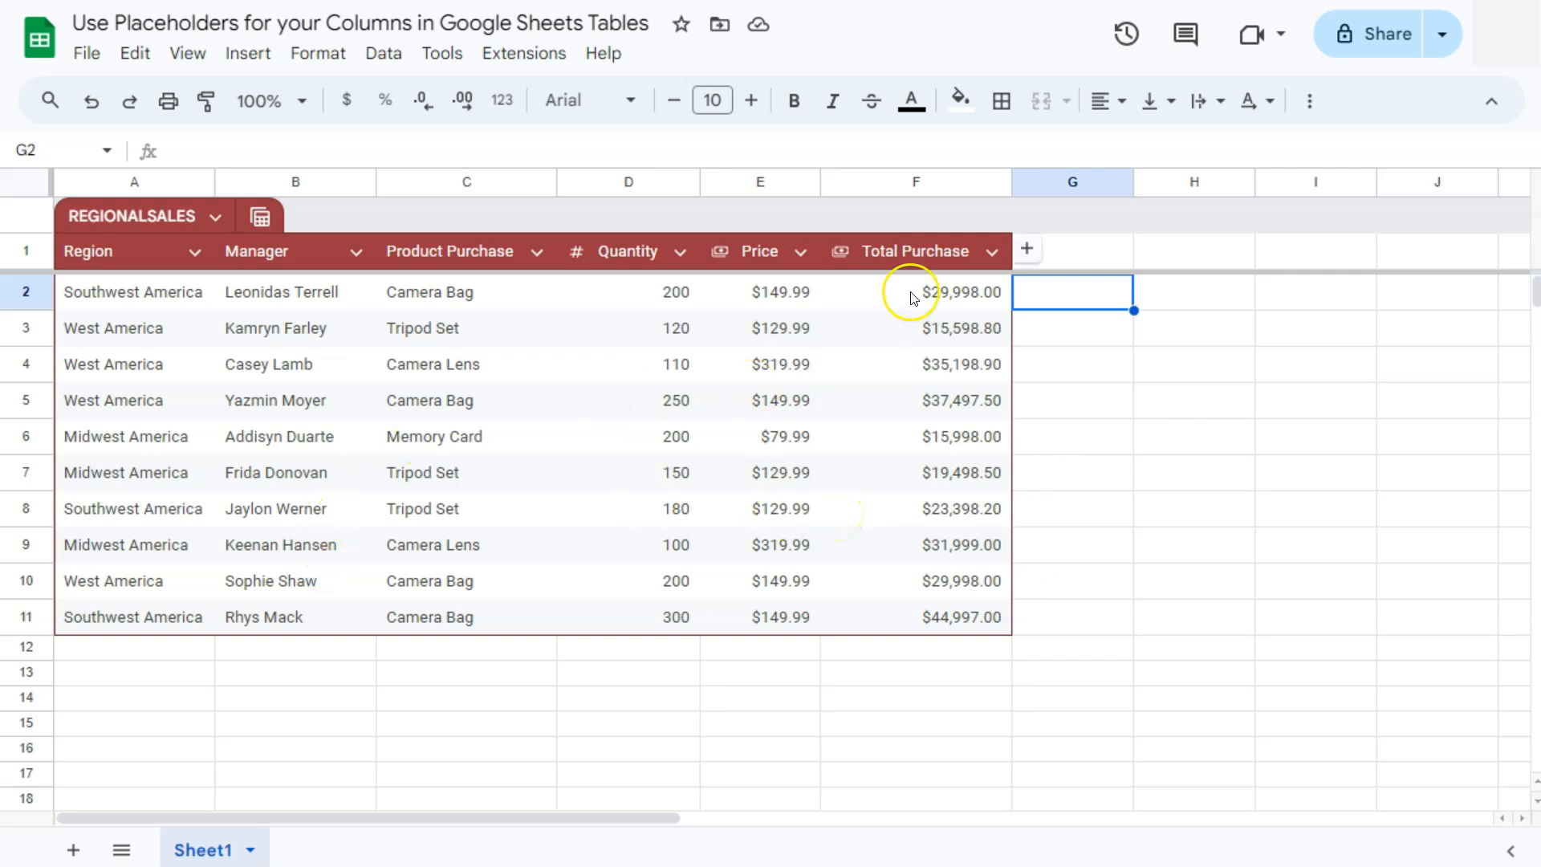
mouse_move(976, 324)
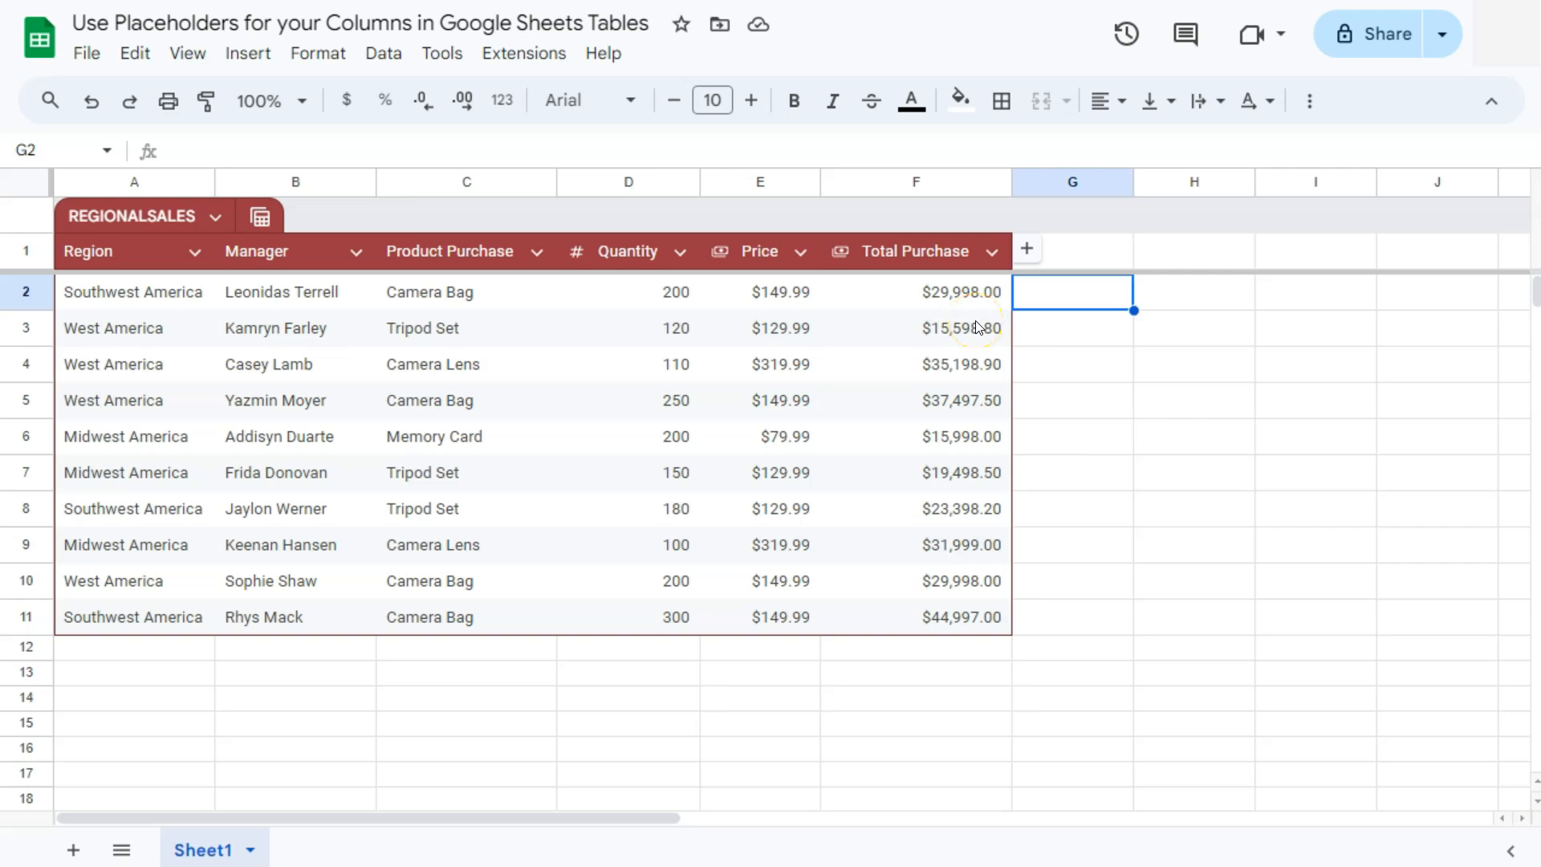
mouse_move(687, 479)
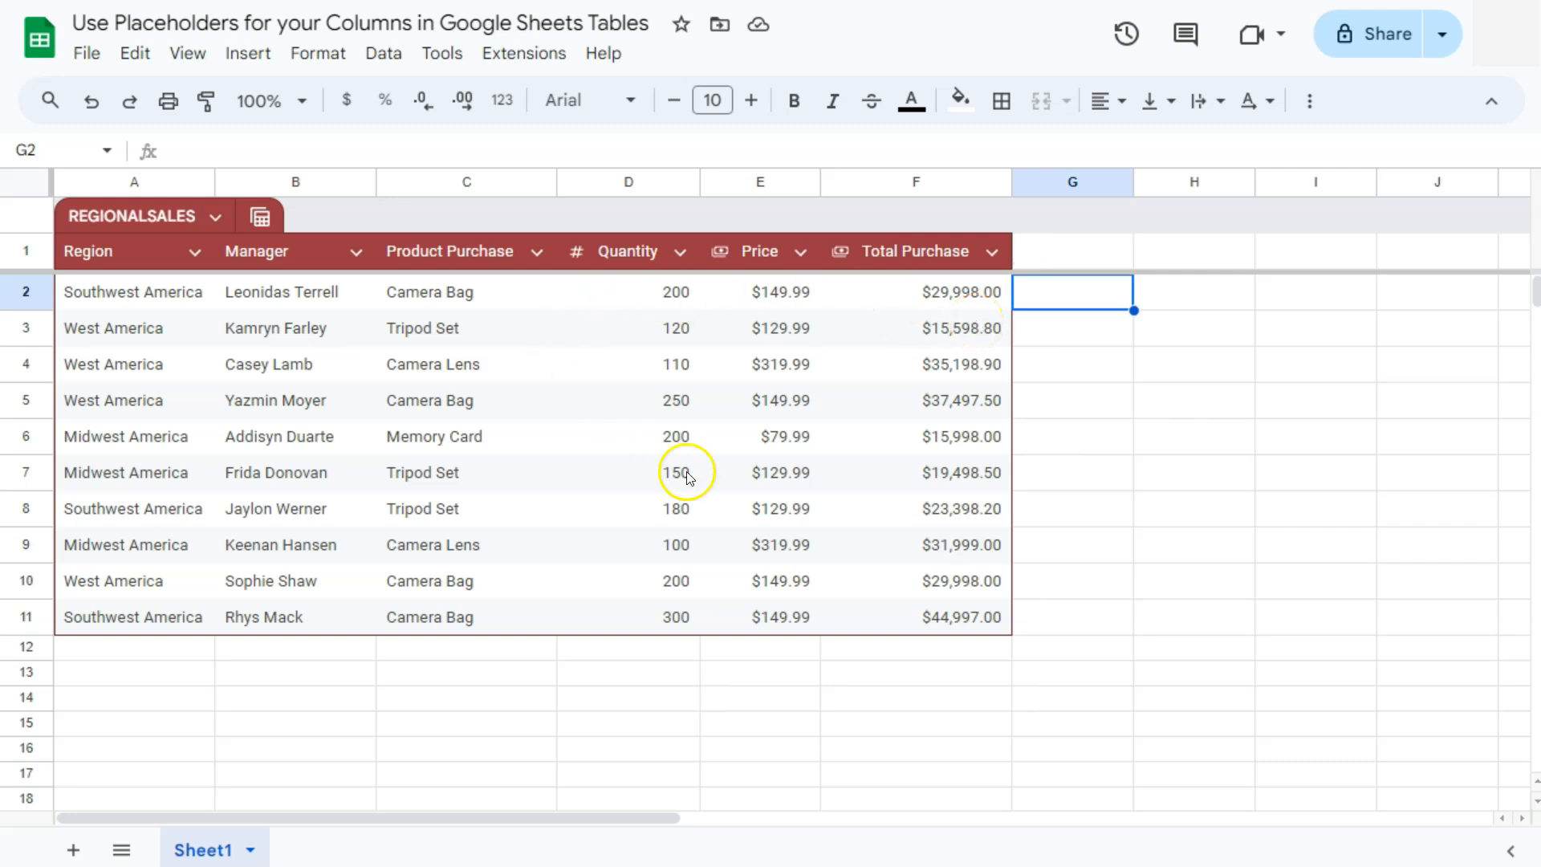
mouse_move(985, 295)
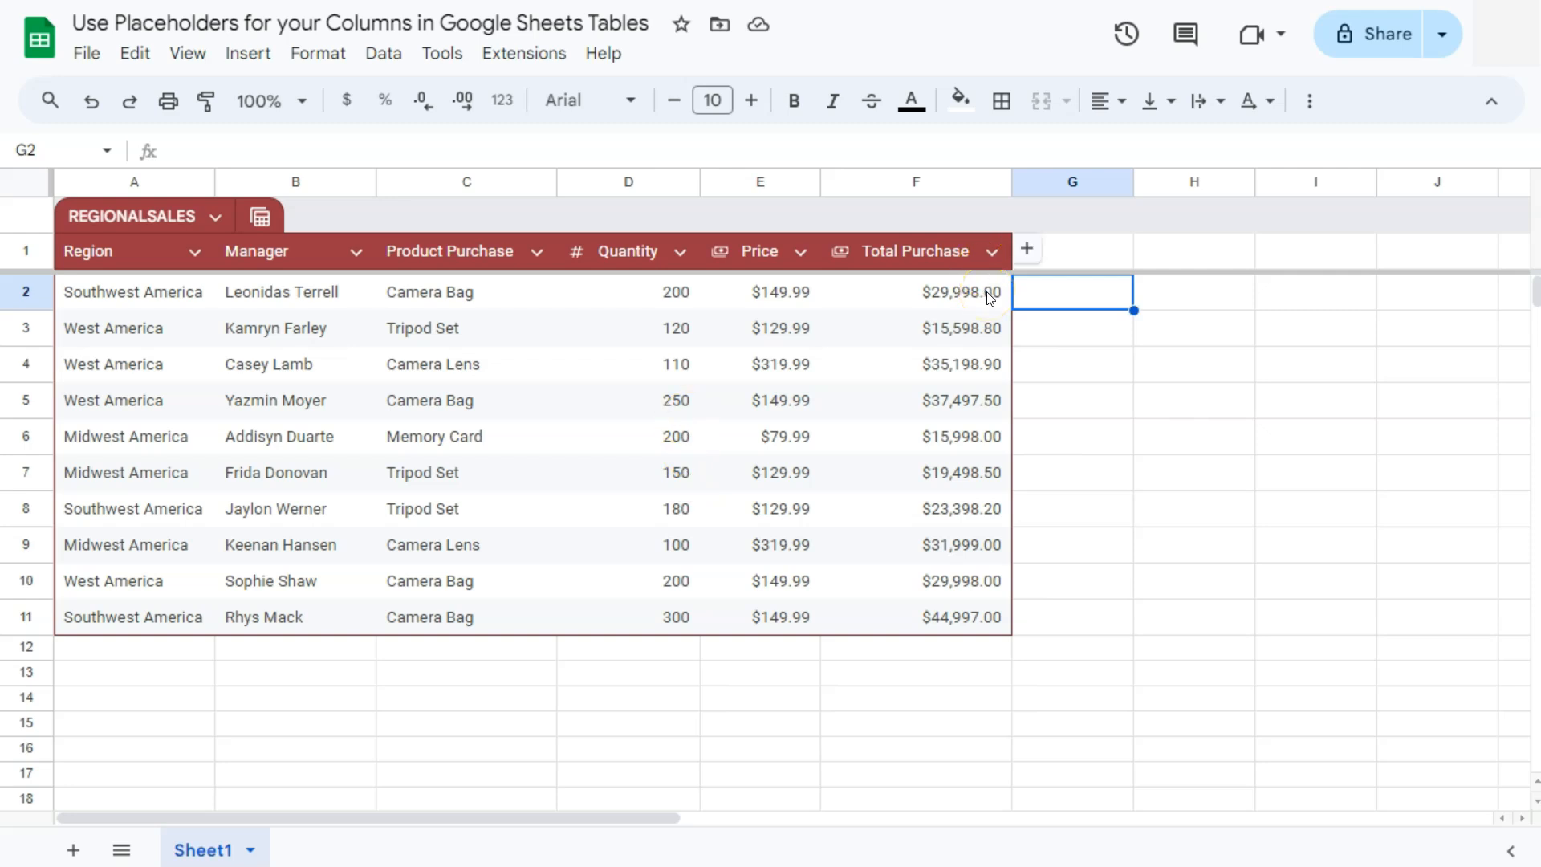
mouse_move(1027, 248)
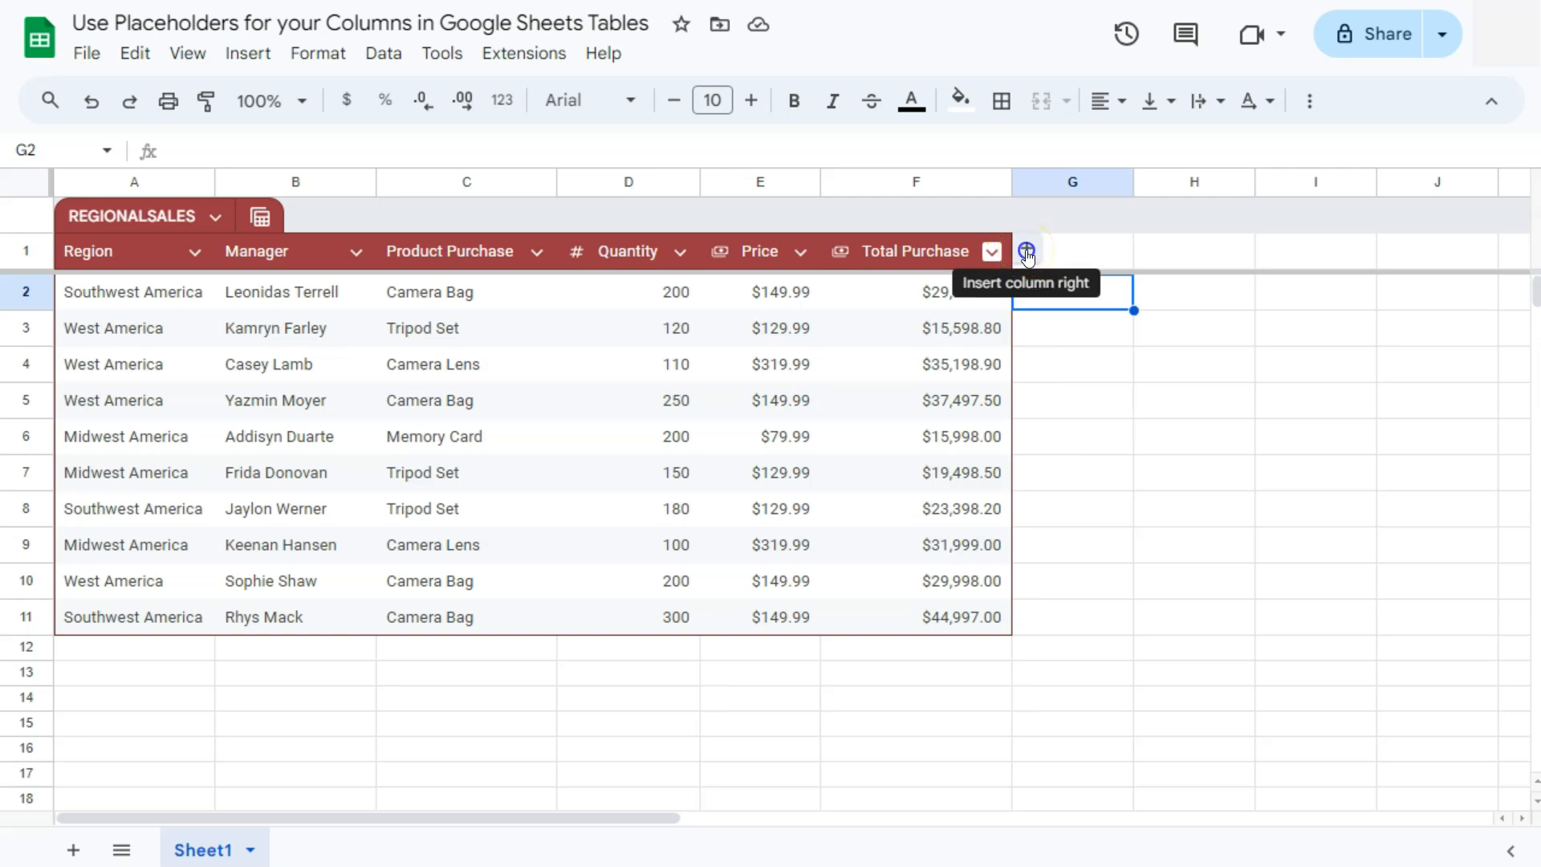
- Insert Column 1 after Total Purchase and set its column type to Date
left_click(1028, 252)
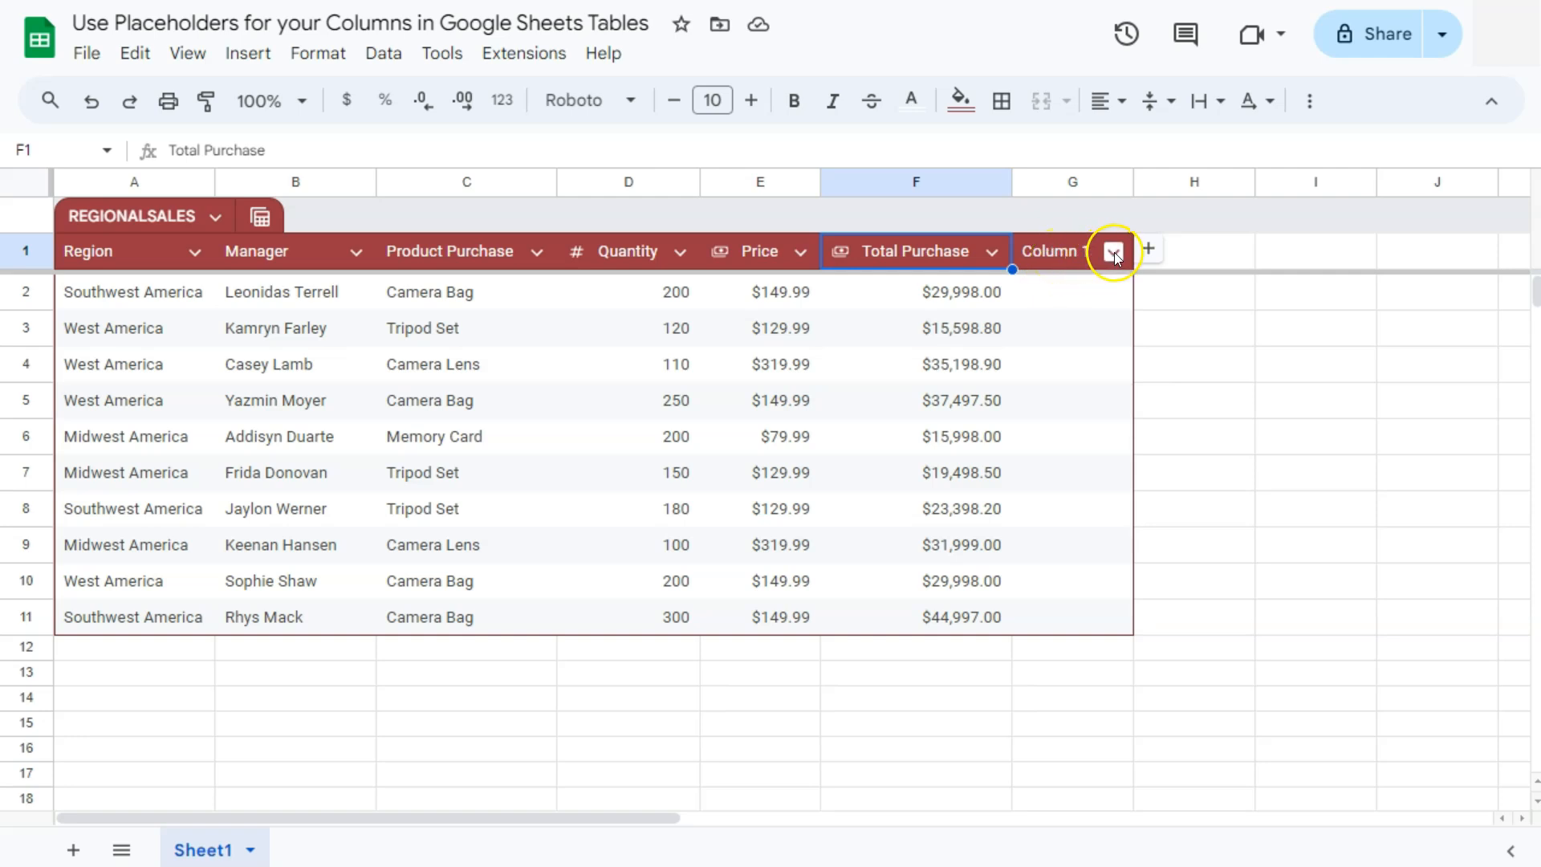
left_click(1111, 250)
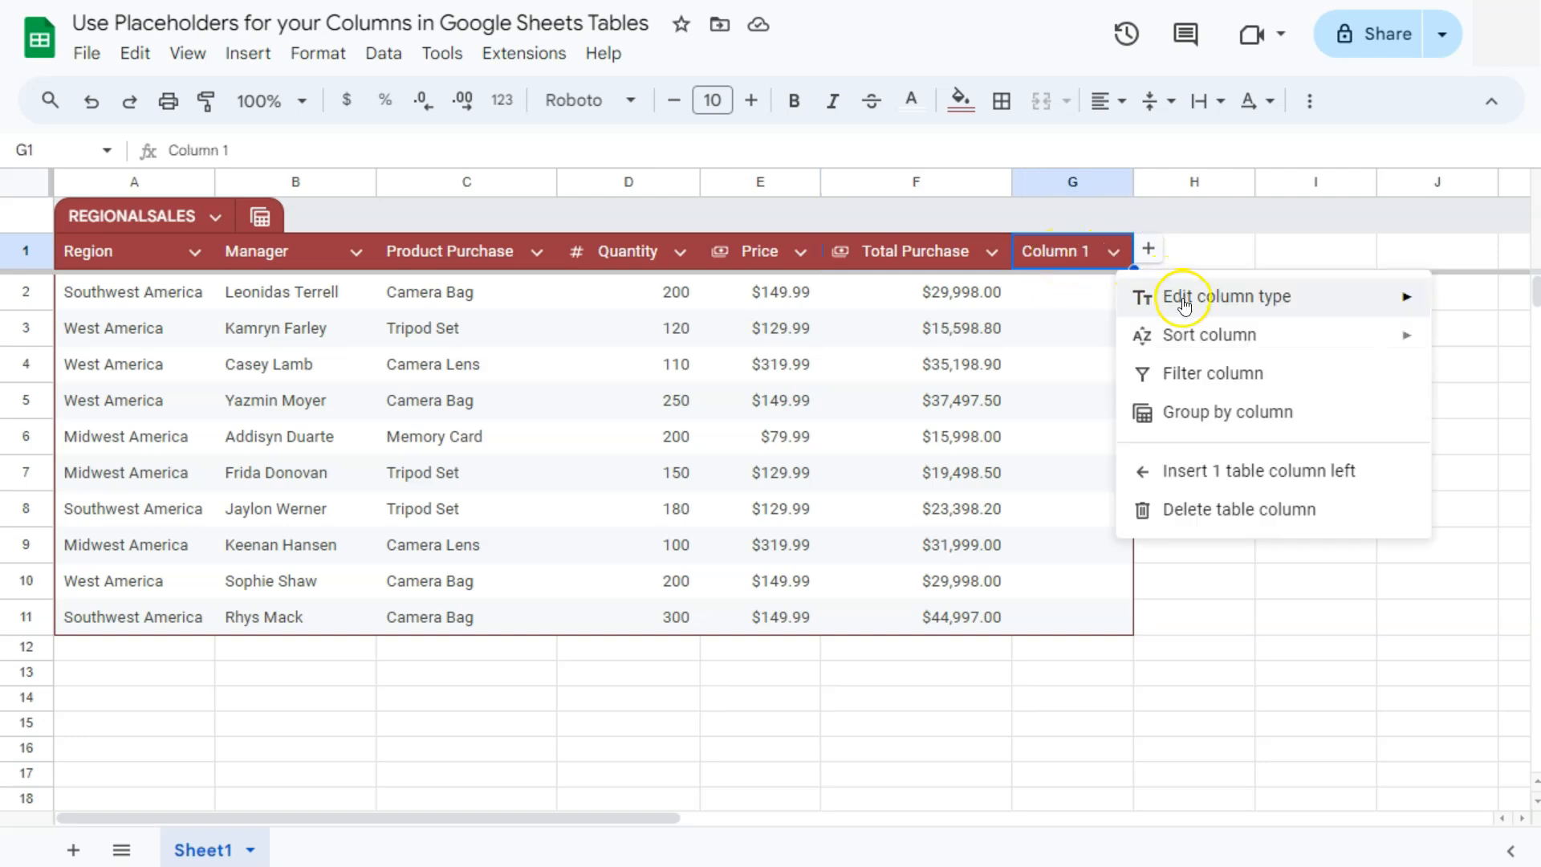
left_click(1226, 295)
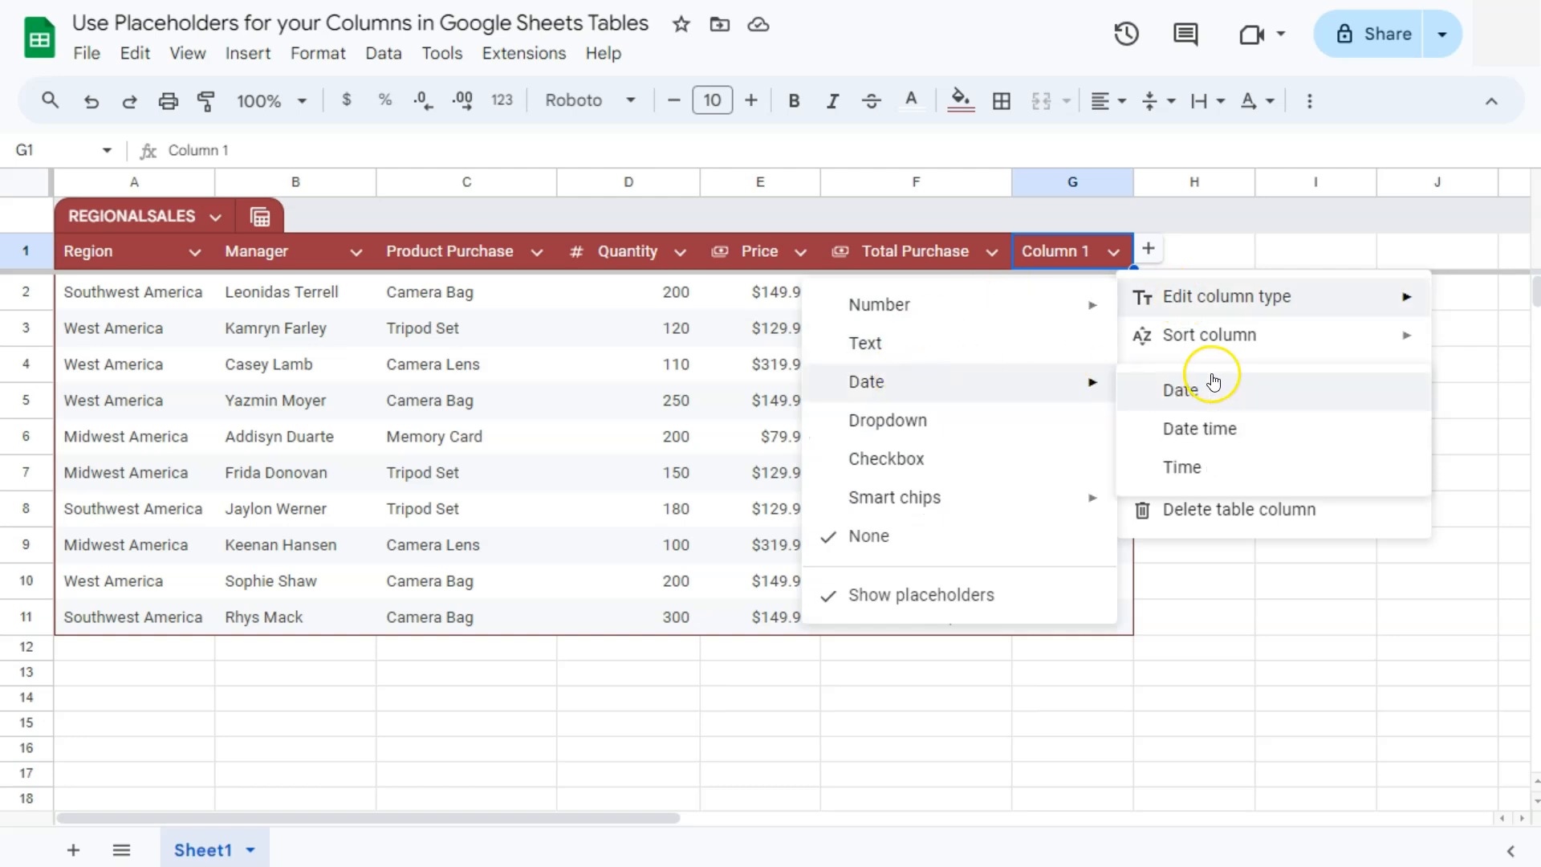
mouse_move(1194, 428)
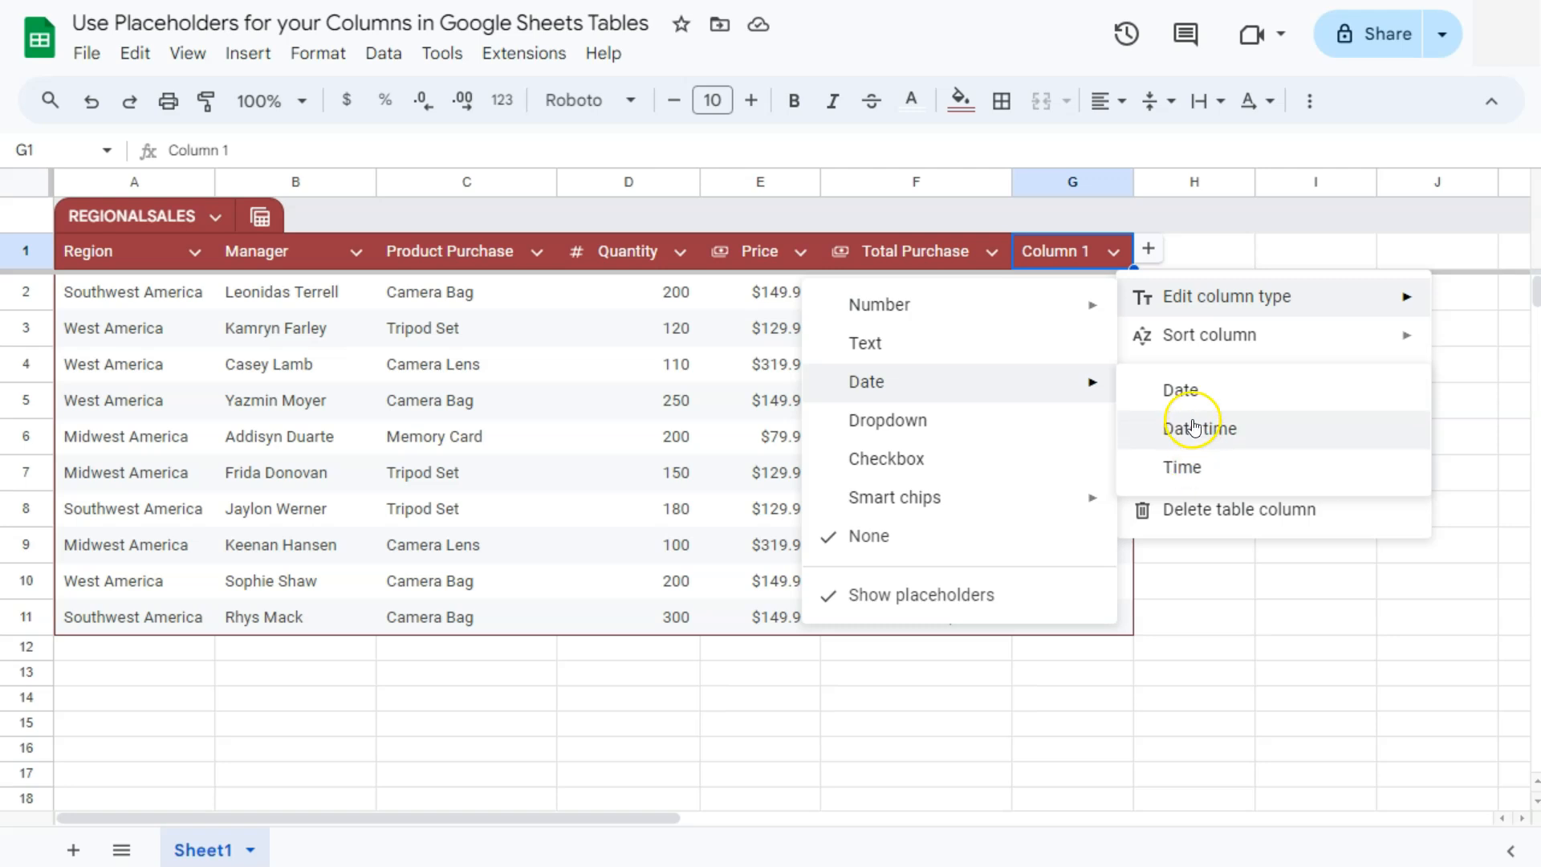
left_click(1199, 429)
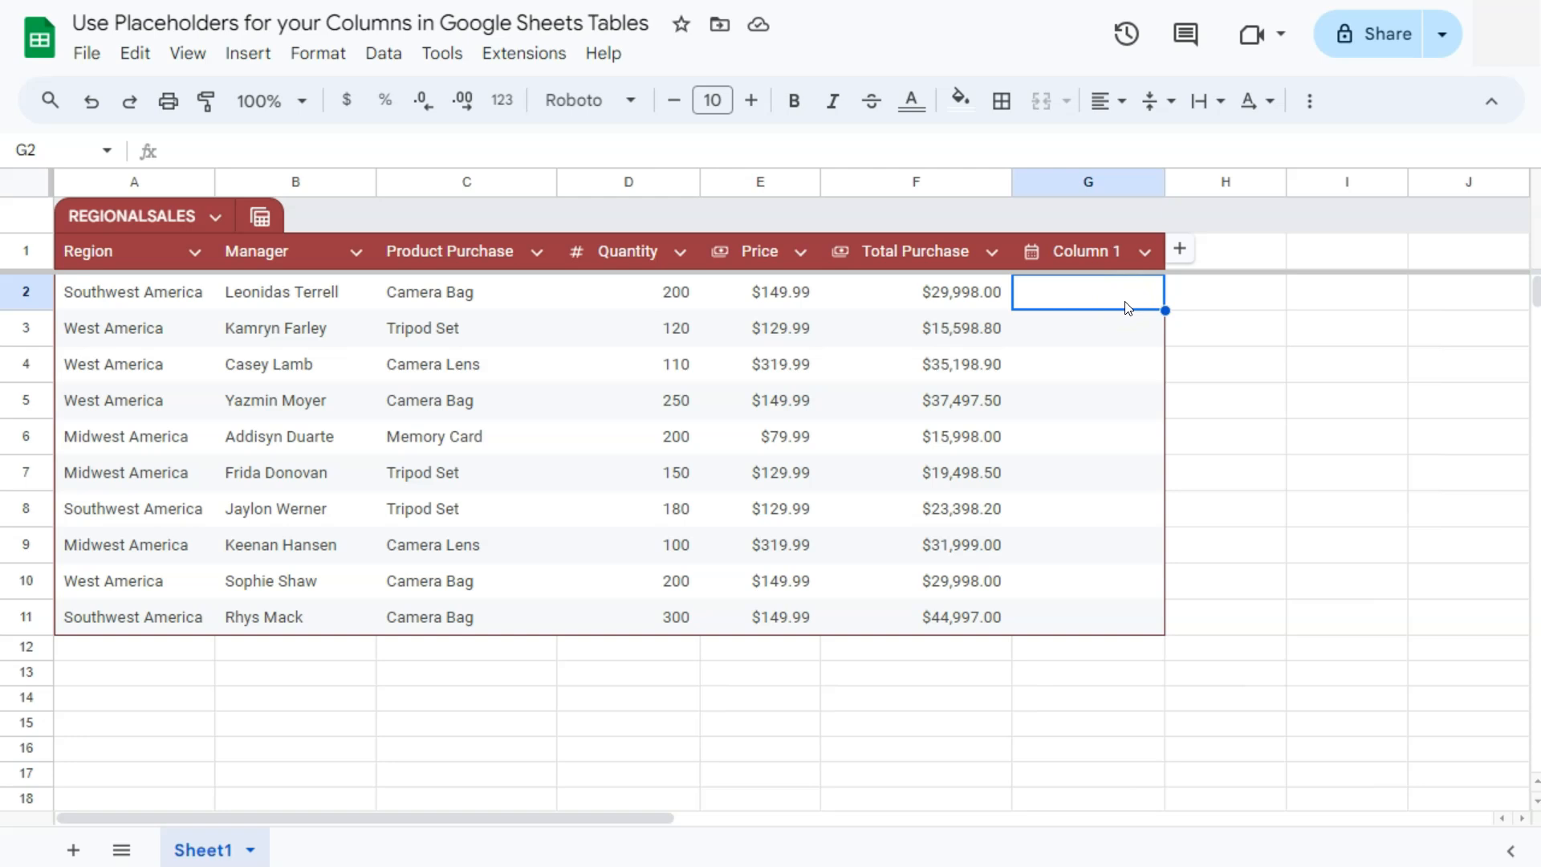
- Rename the Column 1 header to DATE CLOSED
double_click(1085, 251)
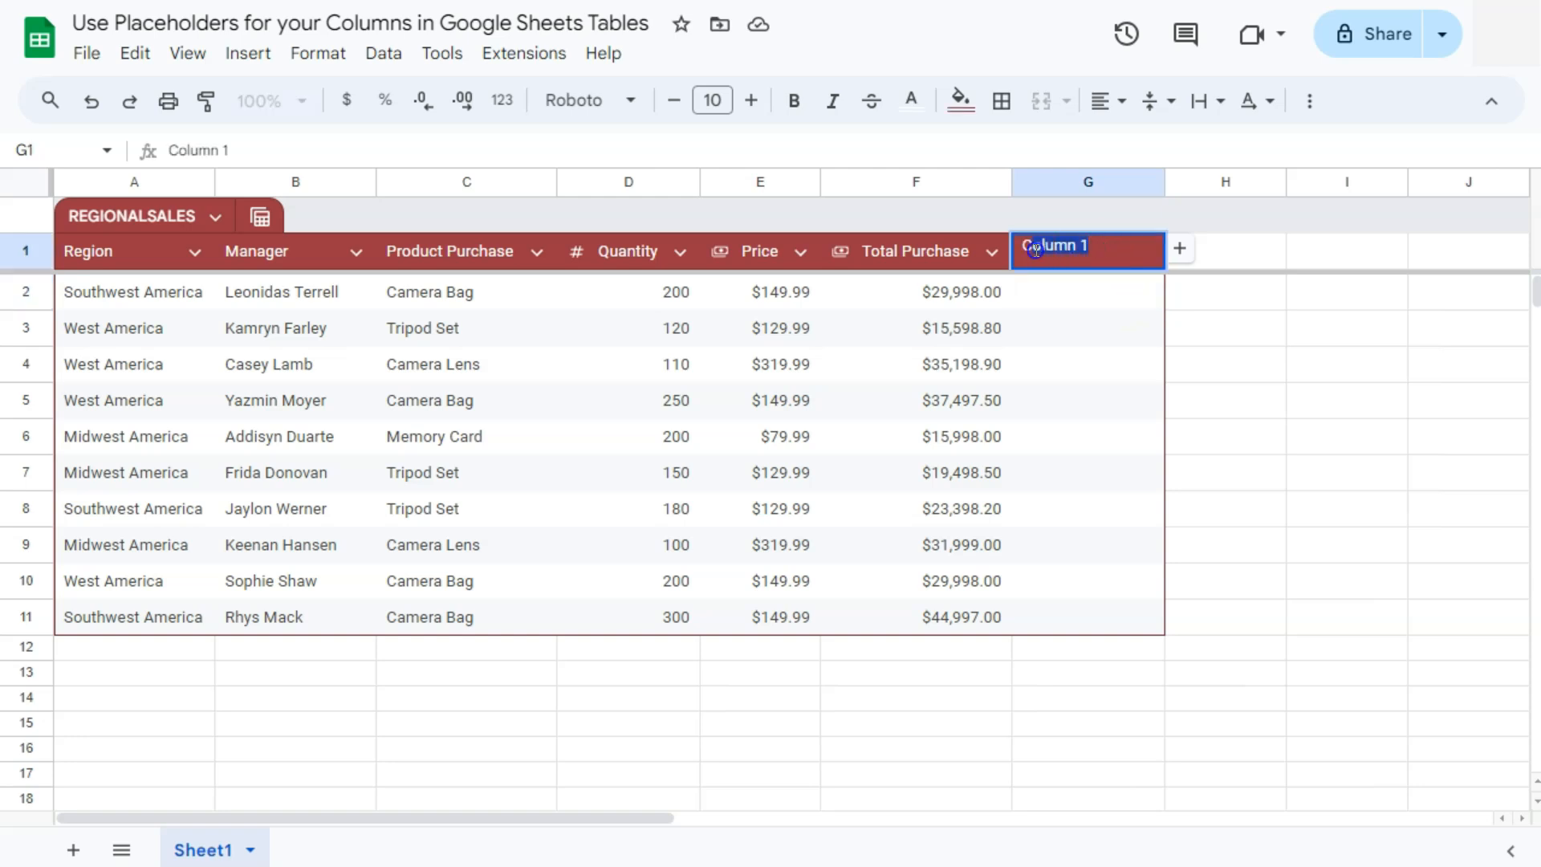
type("D")
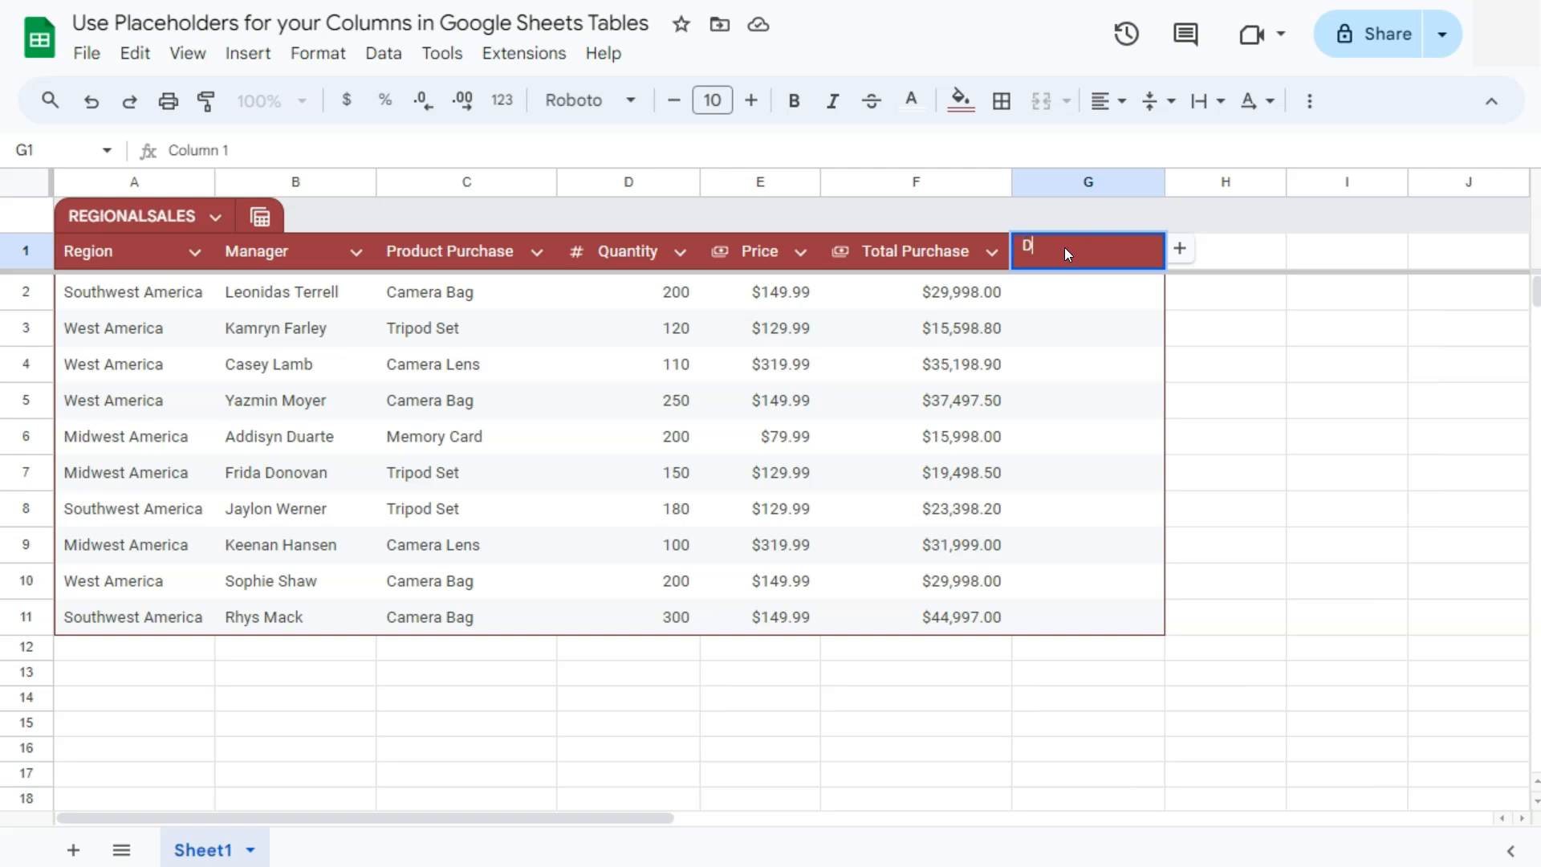
type("ATE CLOSE")
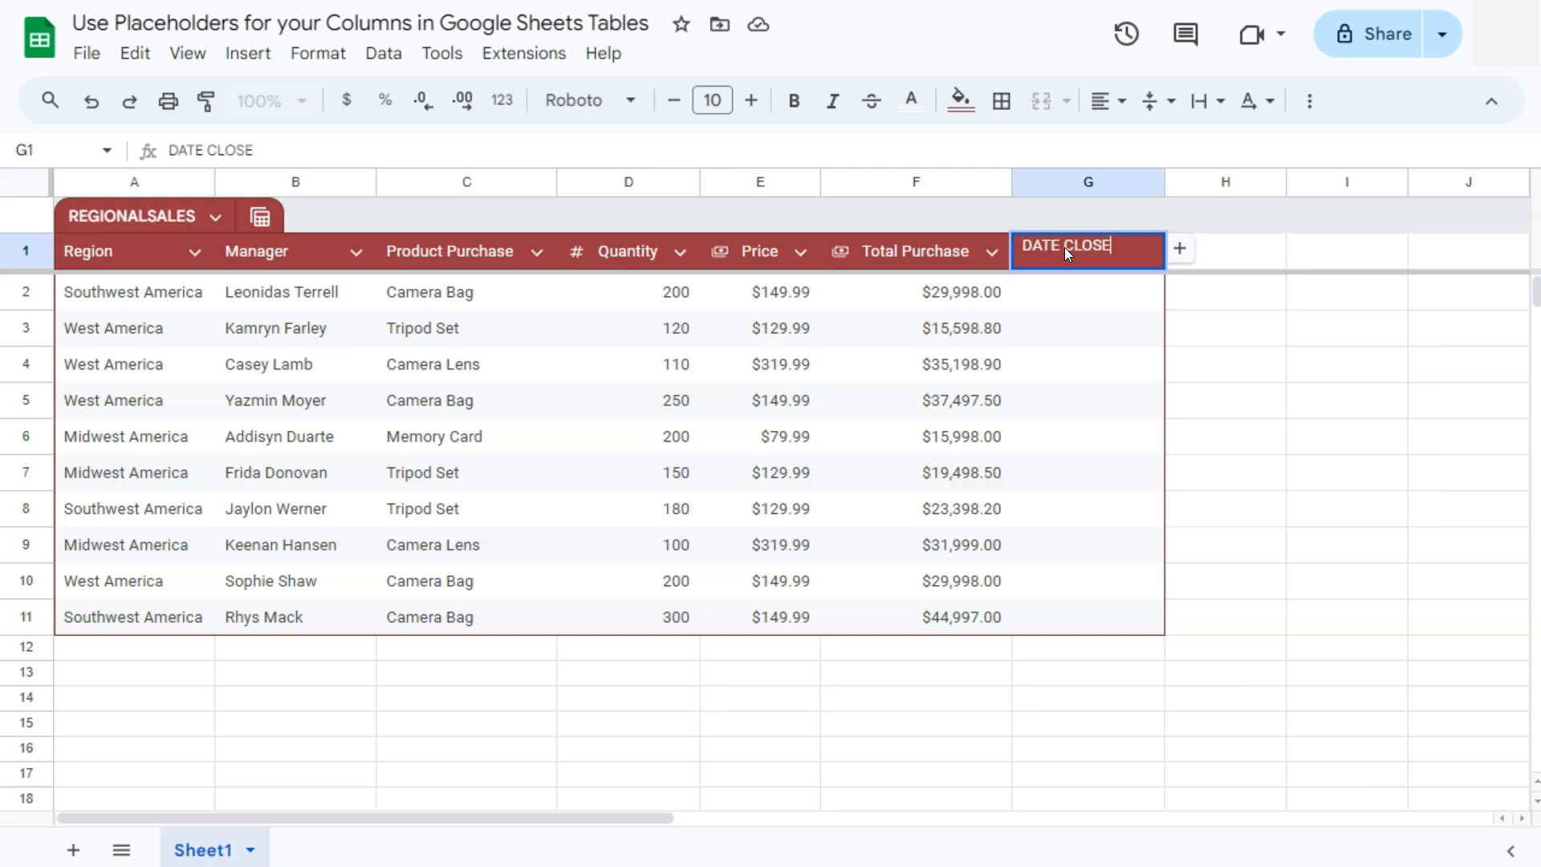
key("Enter")
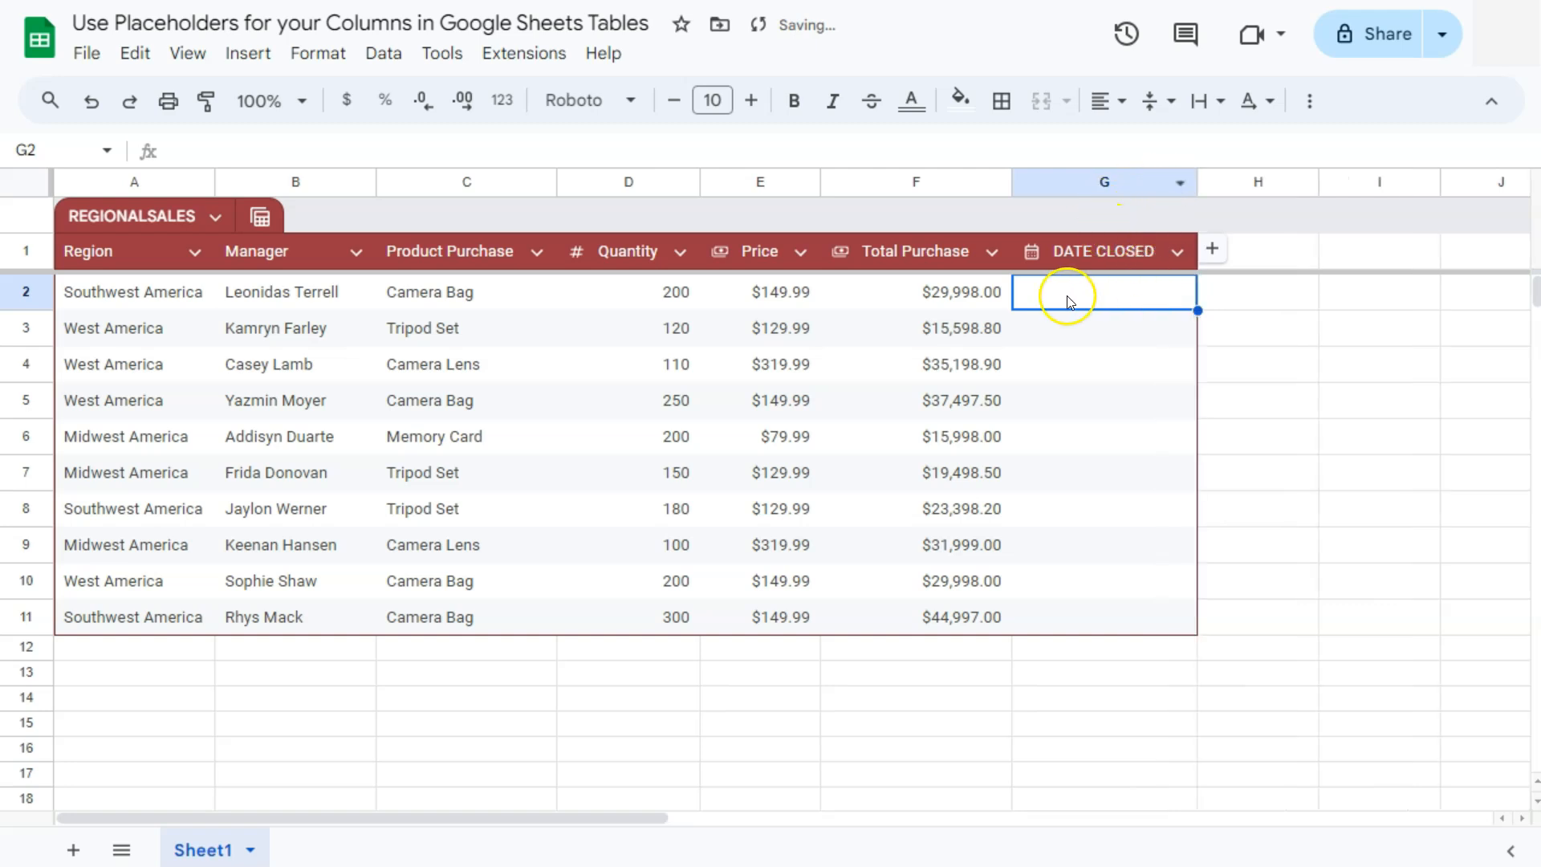
mouse_move(1096, 451)
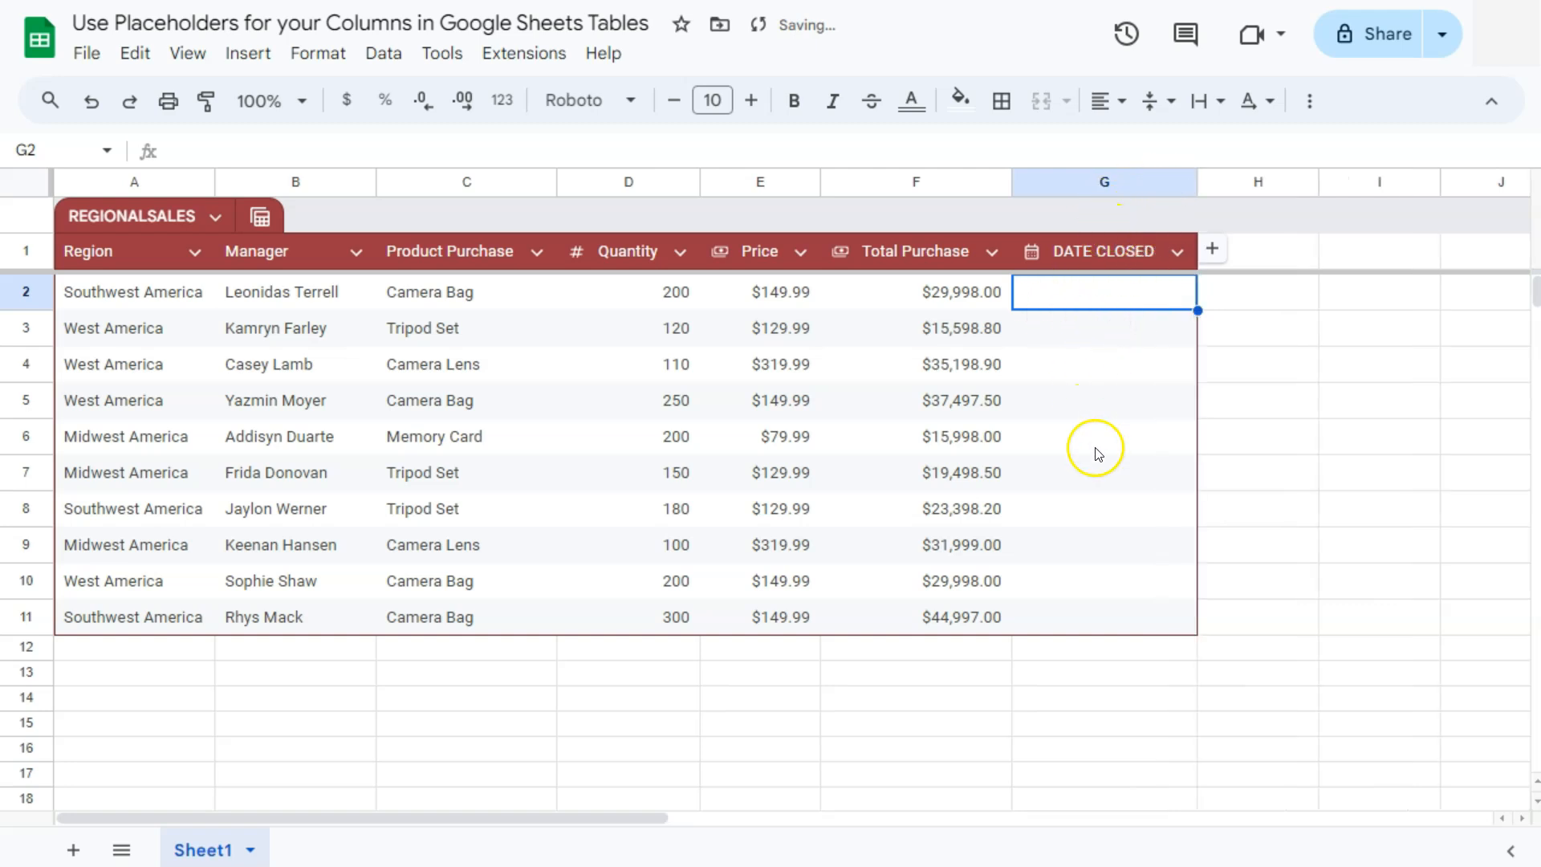
mouse_move(1093, 401)
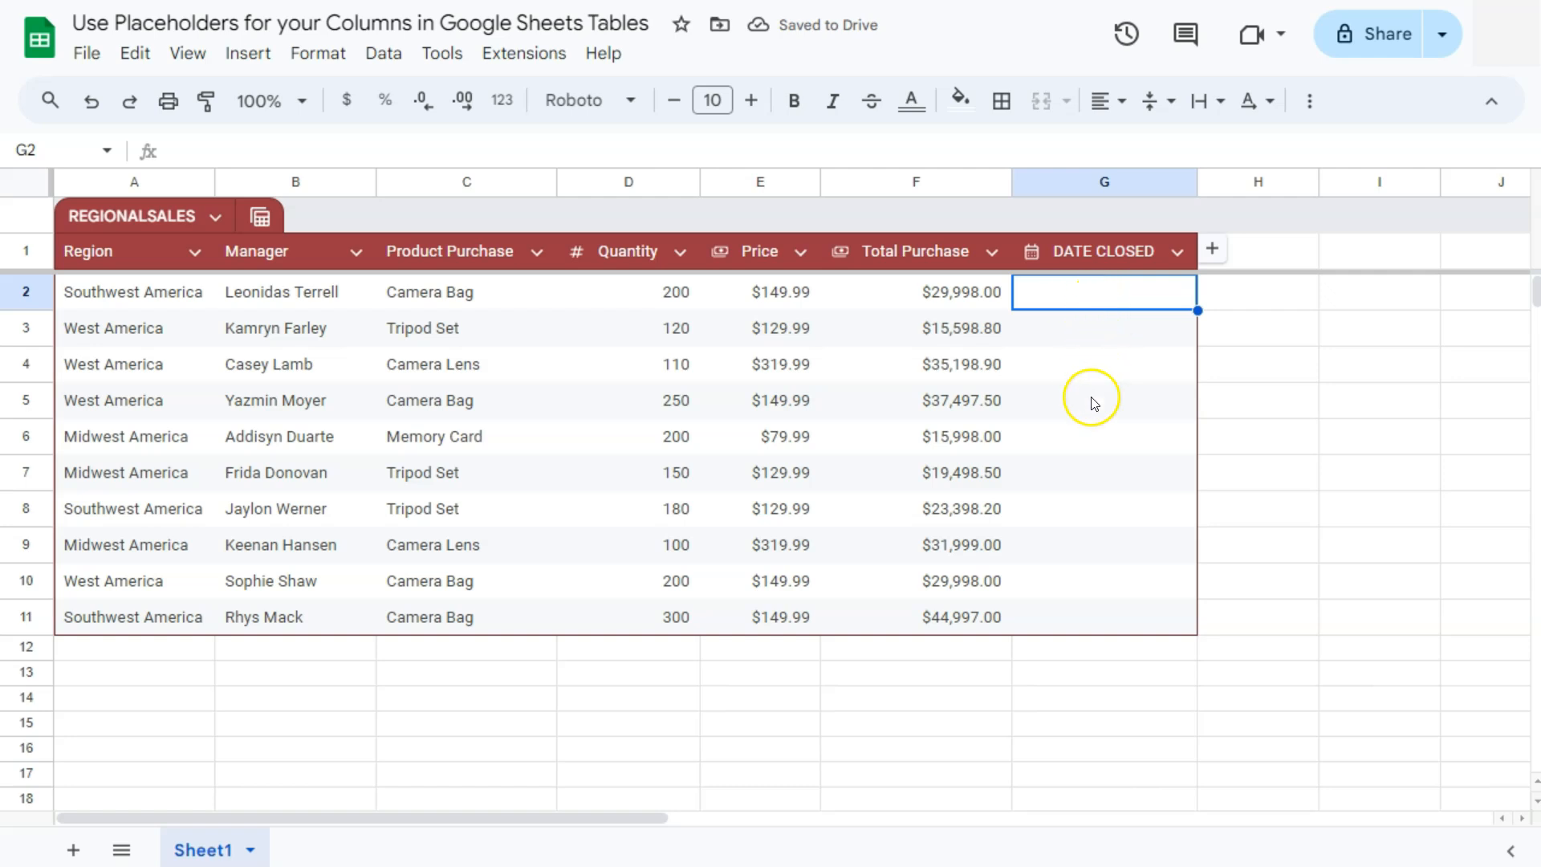
mouse_move(1088, 554)
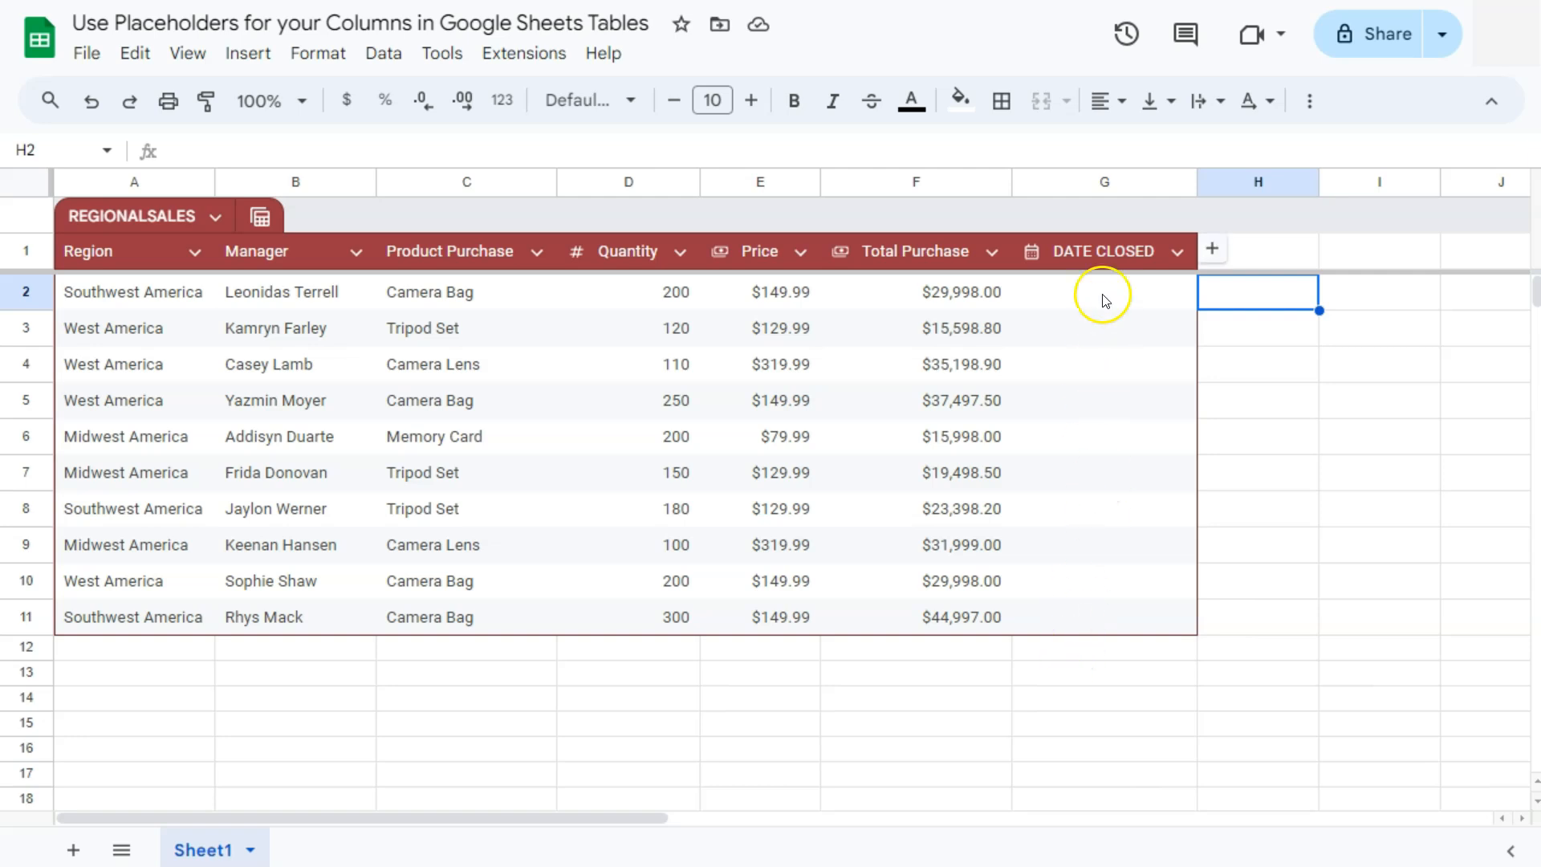
mouse_move(1031, 263)
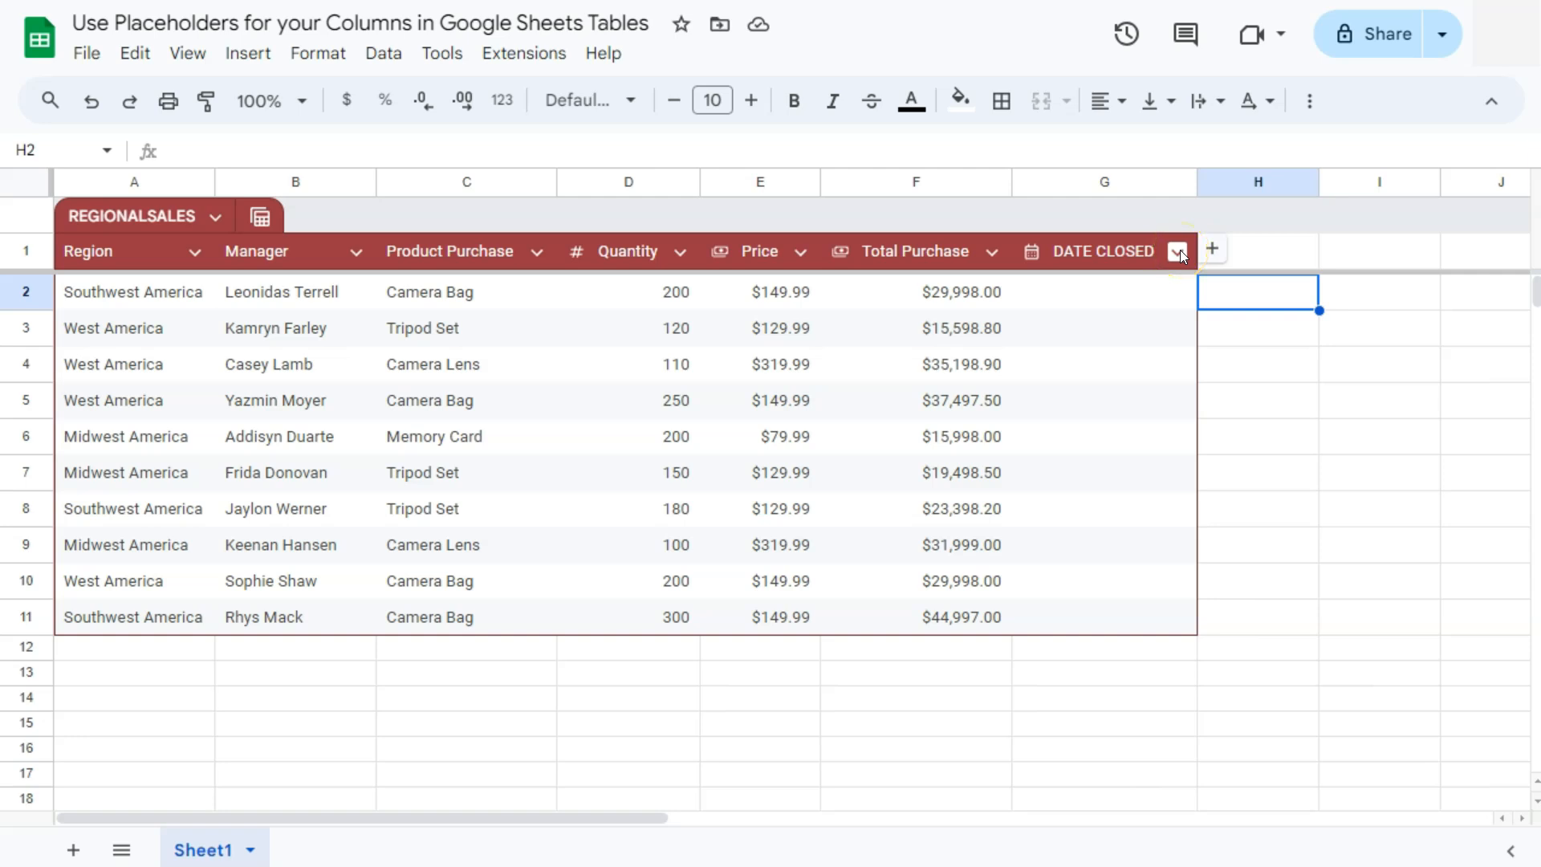
- Enable Show placeholders on DATE CLOSED so empty cells display m/d/yyyy
left_click(1178, 250)
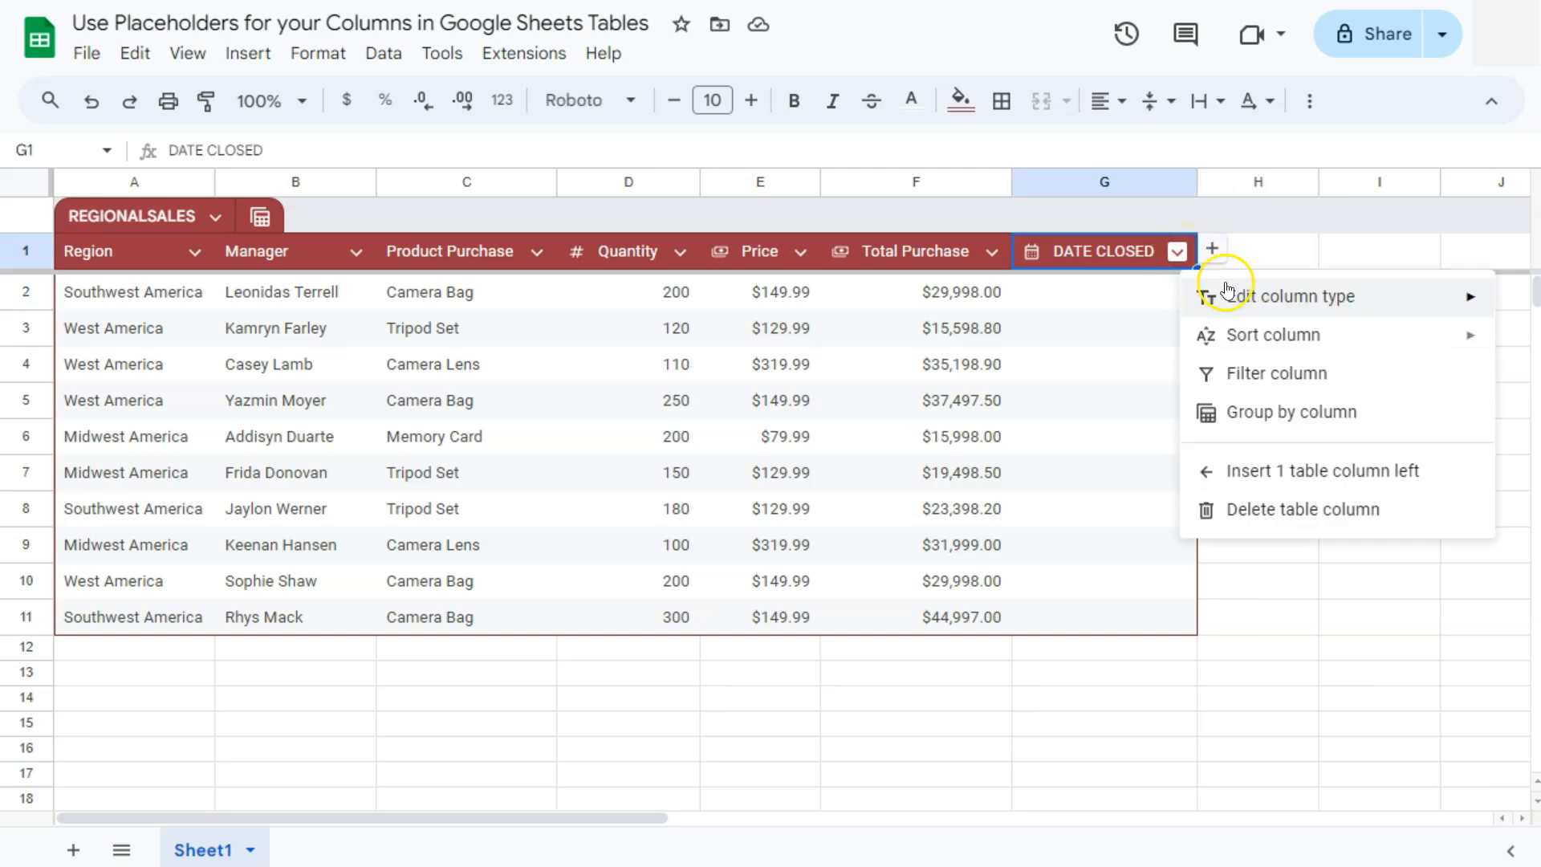
left_click(1291, 295)
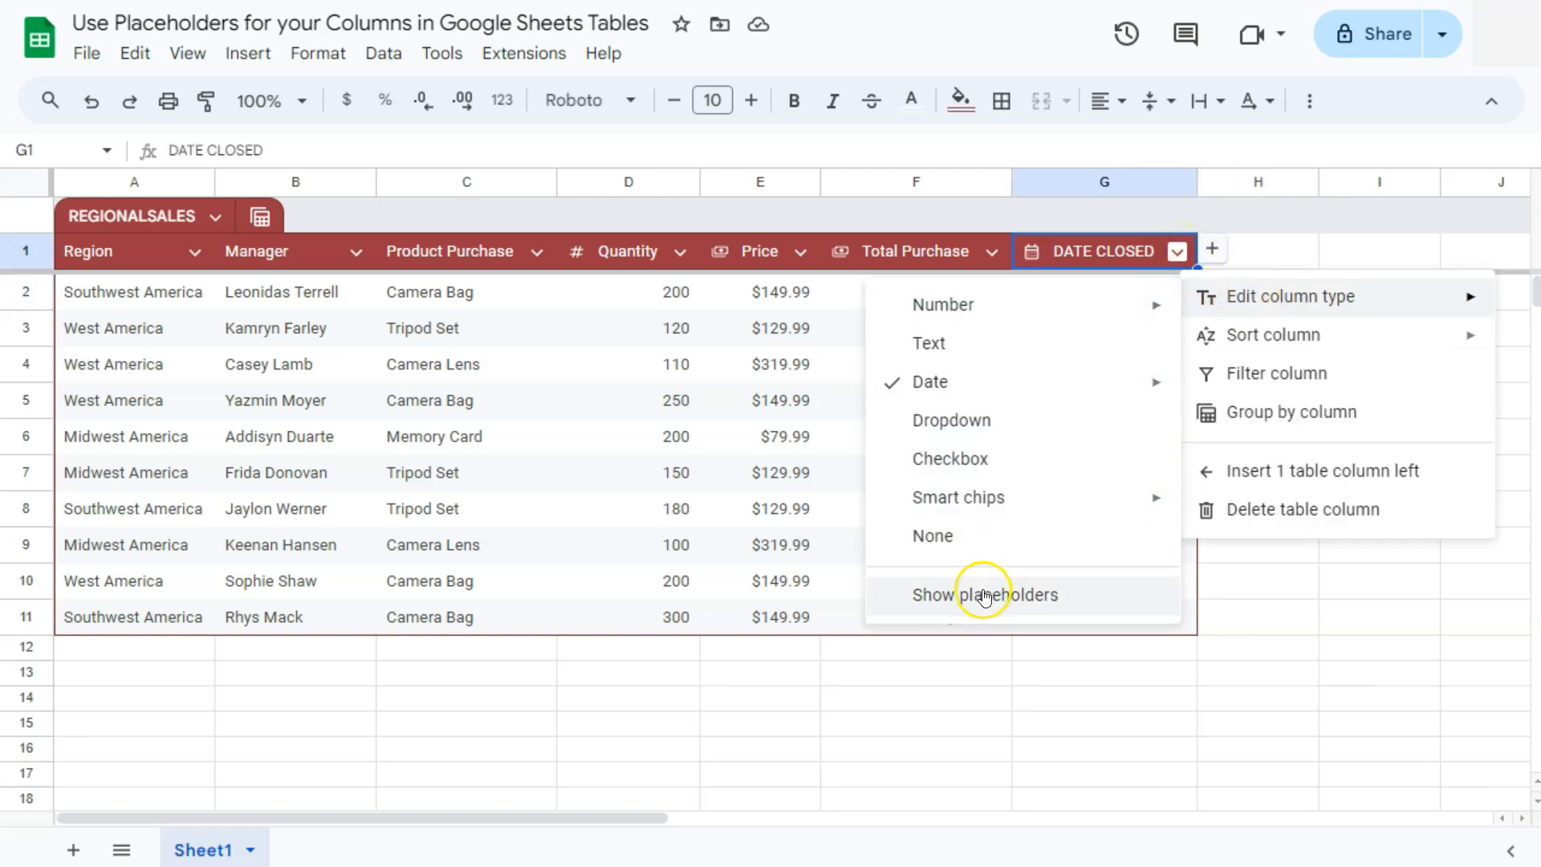
left_click(986, 593)
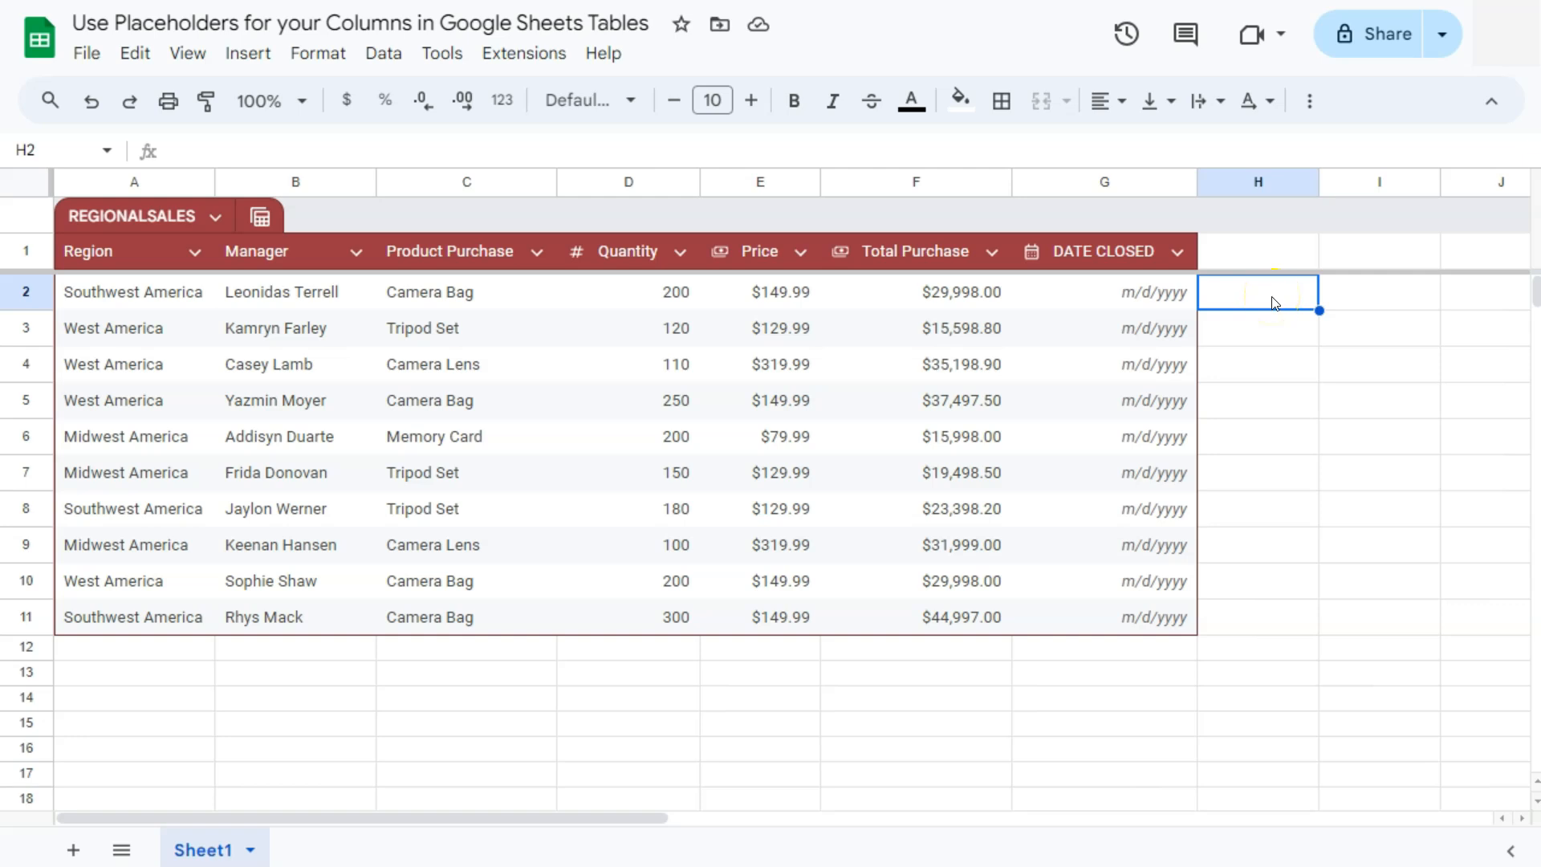
left_click(90, 101)
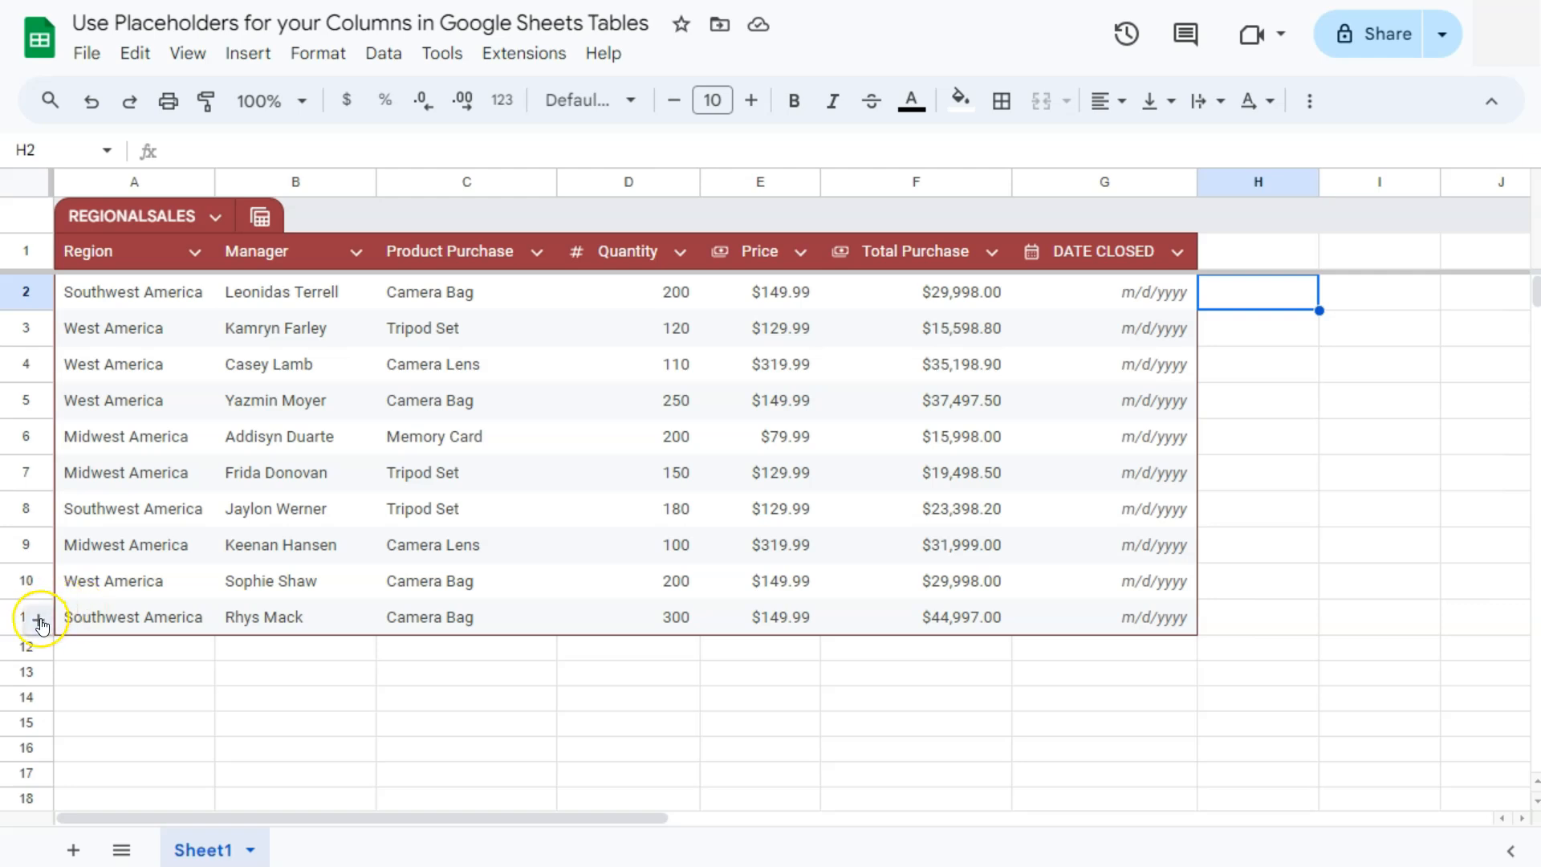
- Add an empty row 12 at the bottom of the REGIONALSALES table
left_click(34, 637)
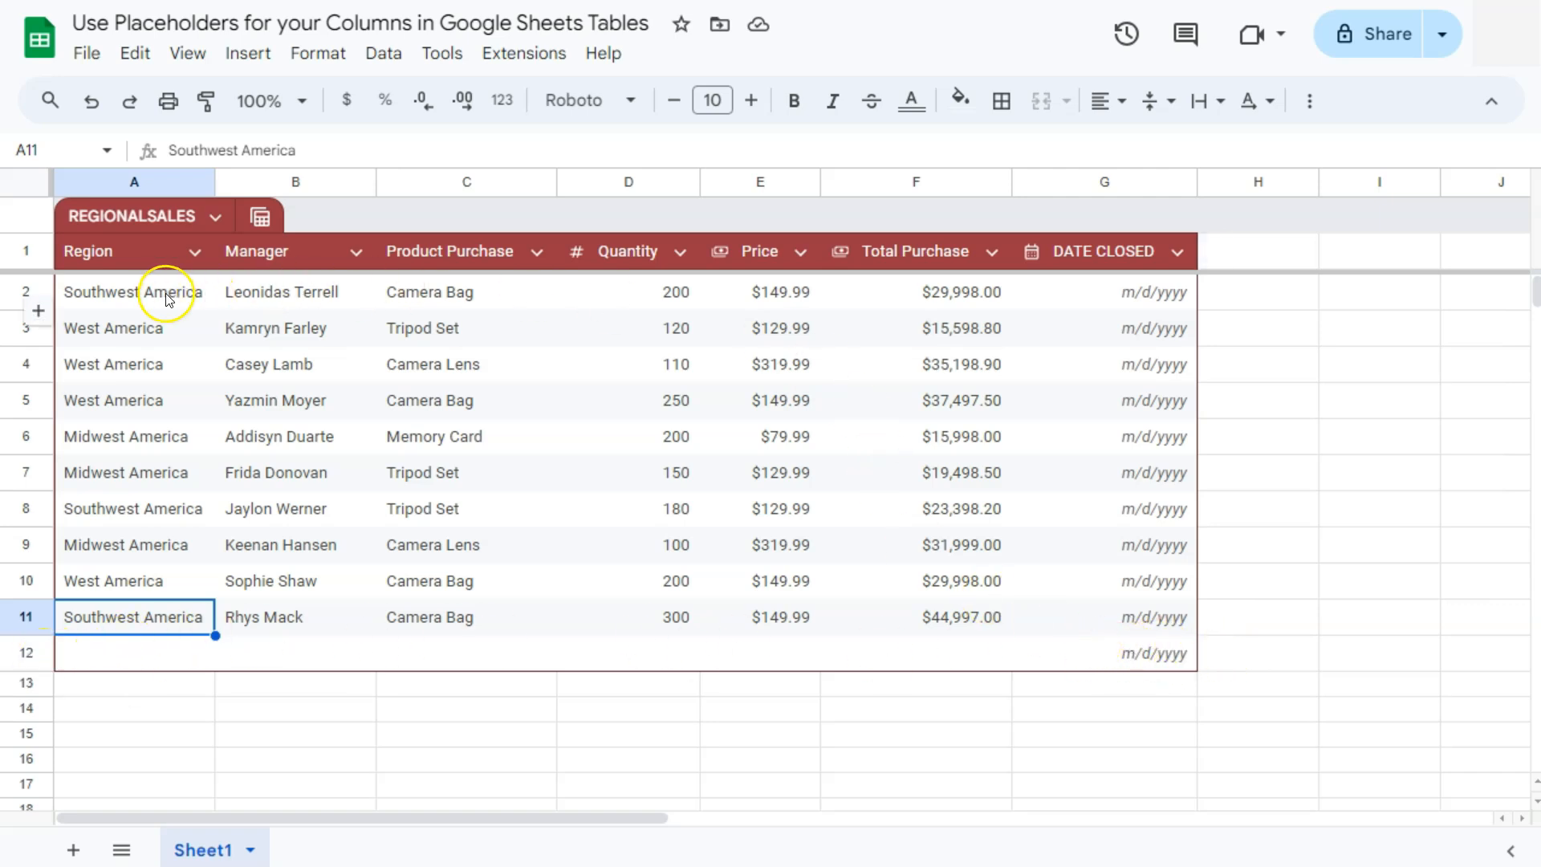
mouse_move(188, 619)
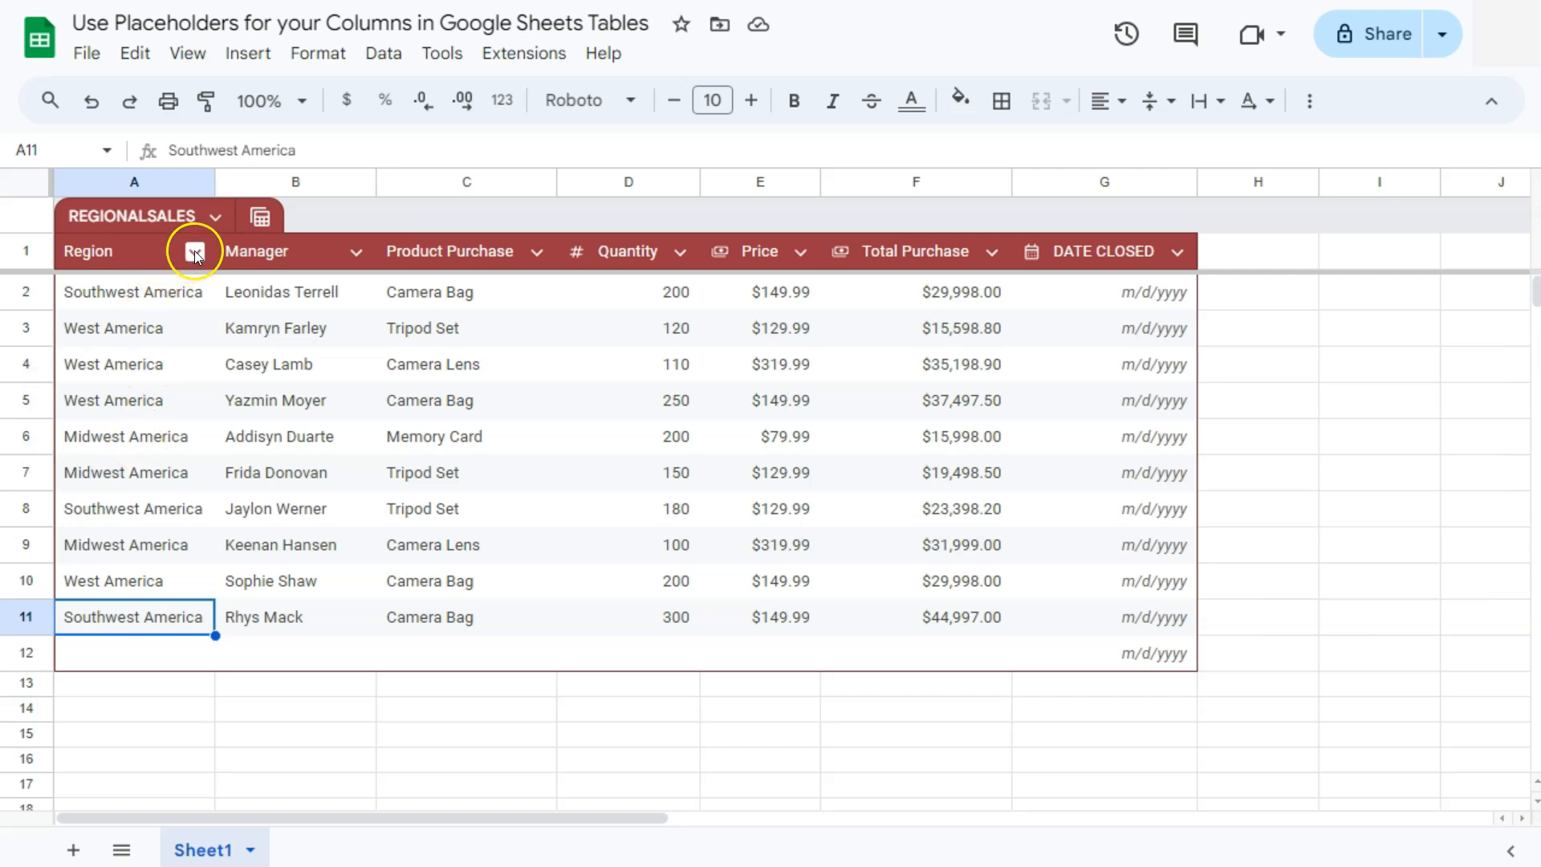
- Set the Region column type to Text
left_click(196, 251)
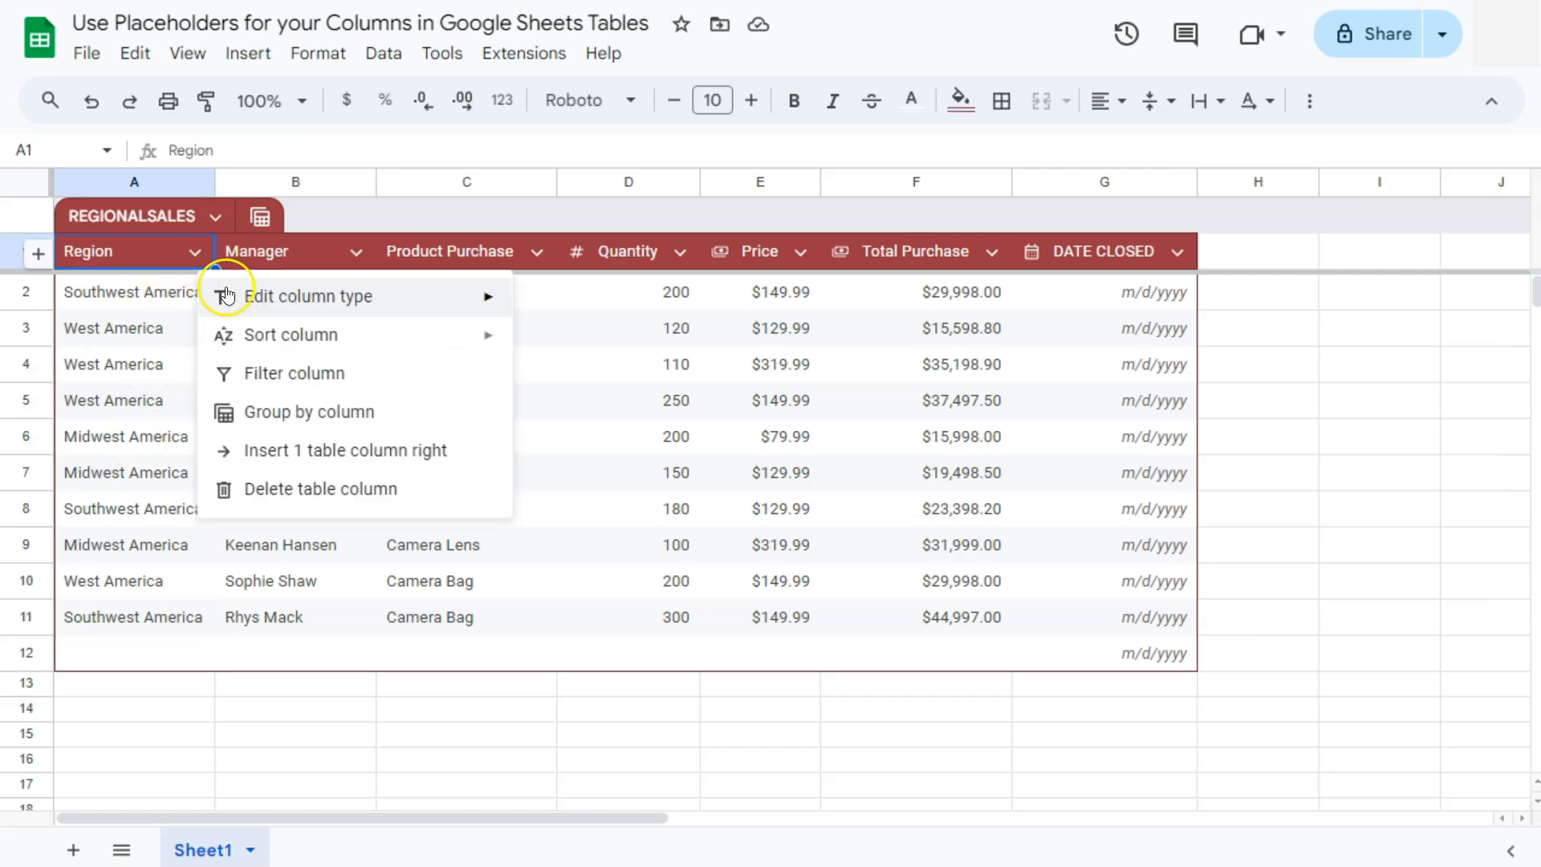
left_click(308, 296)
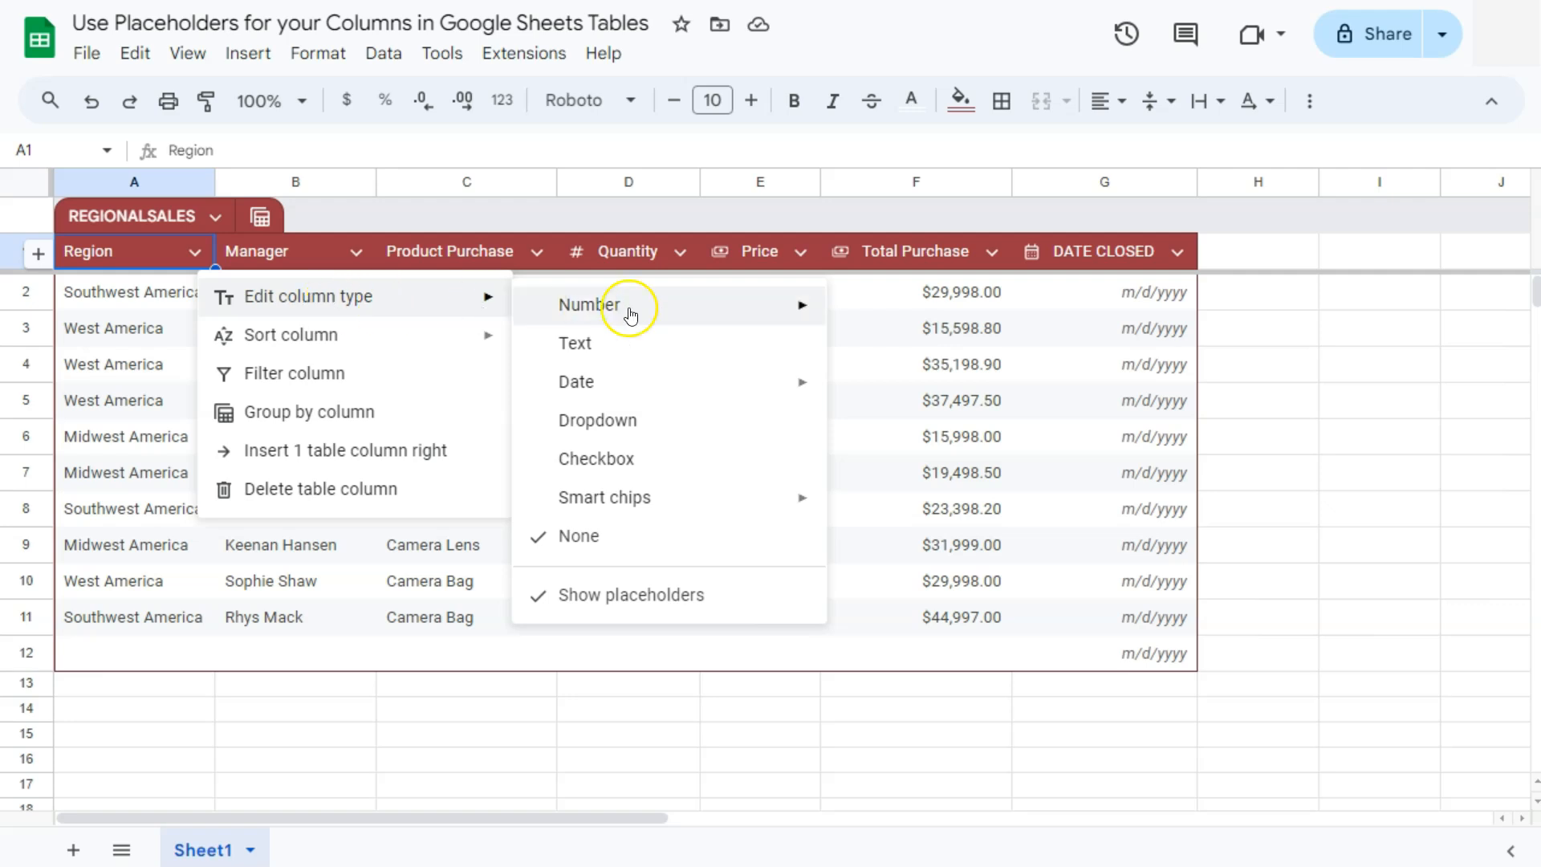
mouse_move(578, 607)
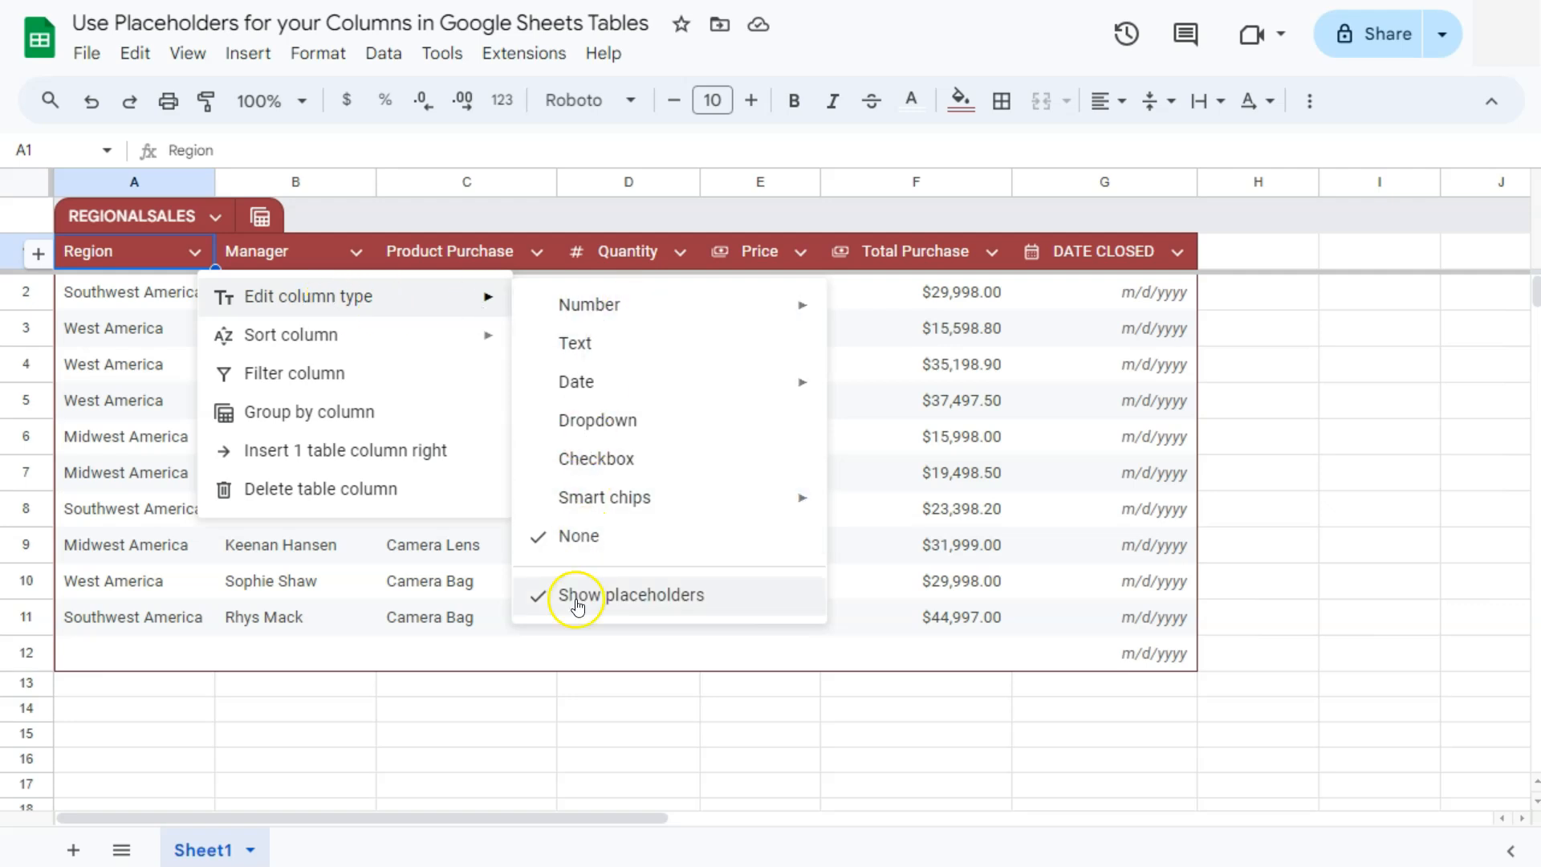
mouse_move(553, 610)
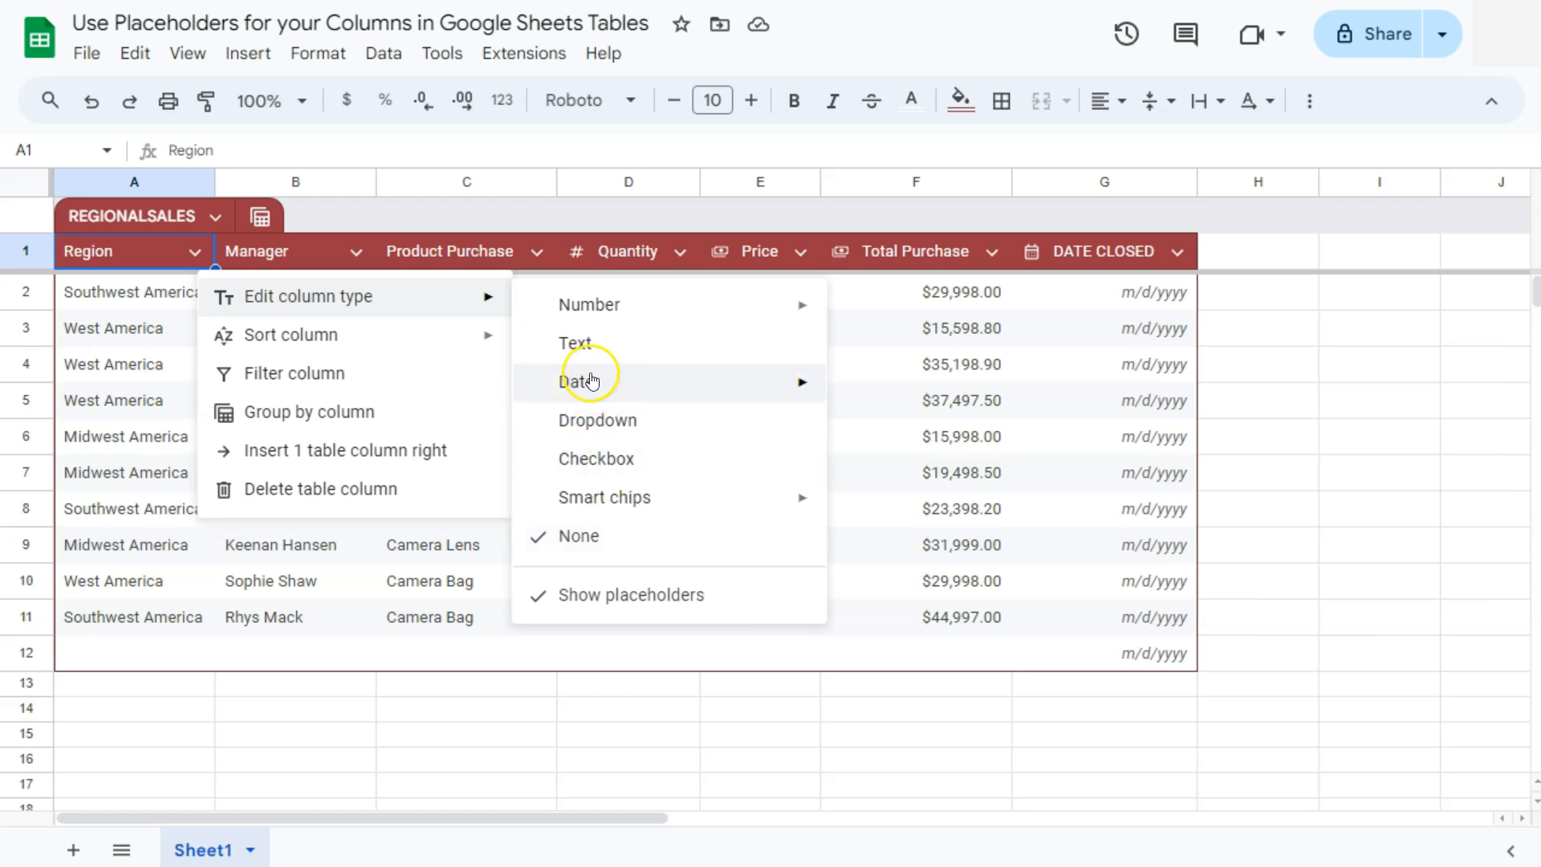
left_click(575, 342)
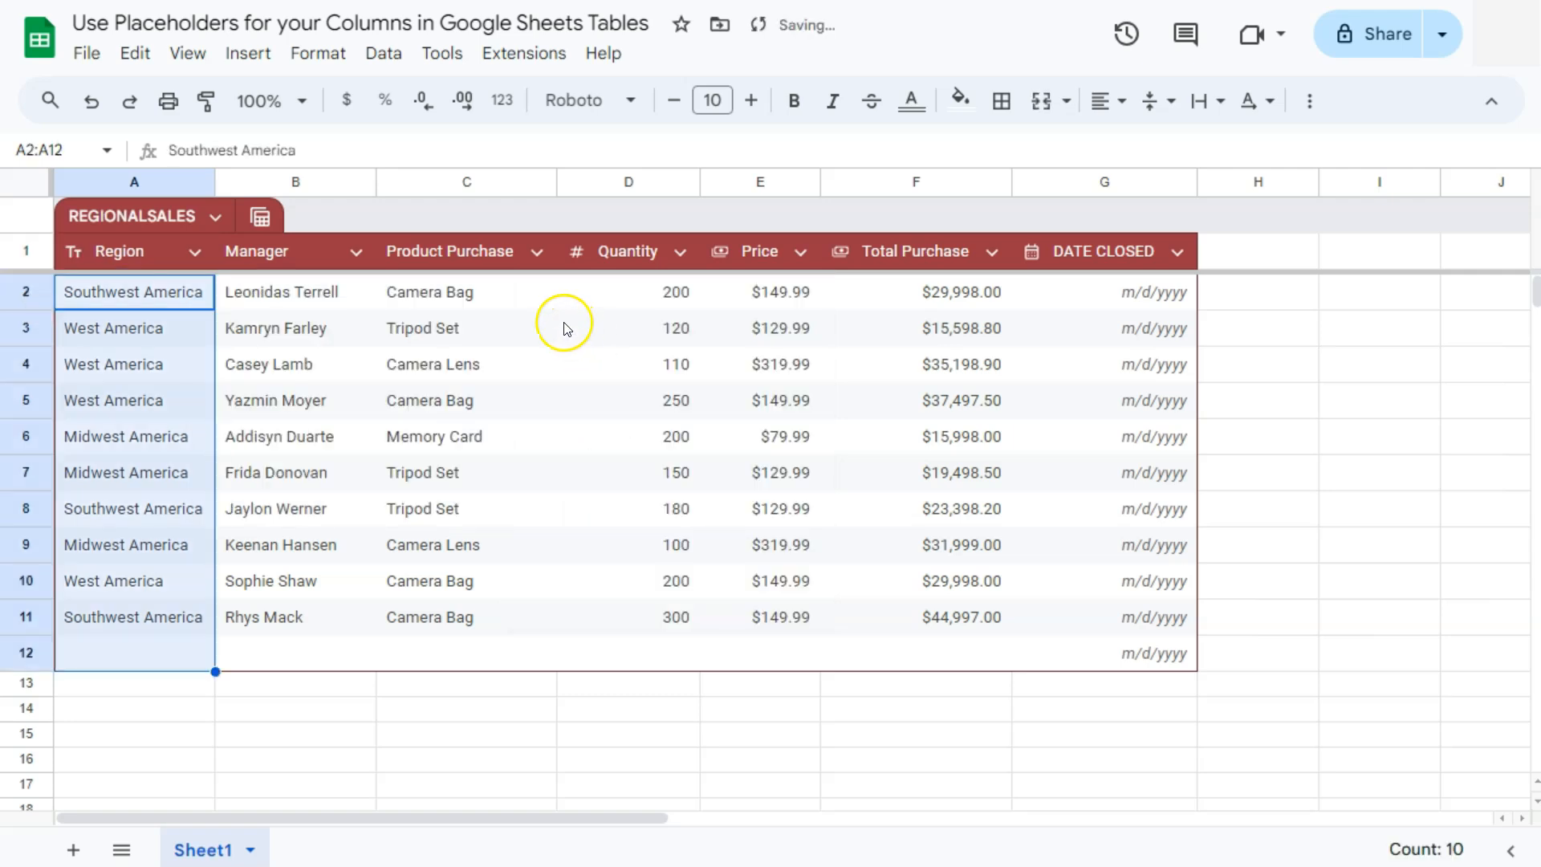
- Enable Show placeholders so the empty row displays 'Region'
left_click(198, 251)
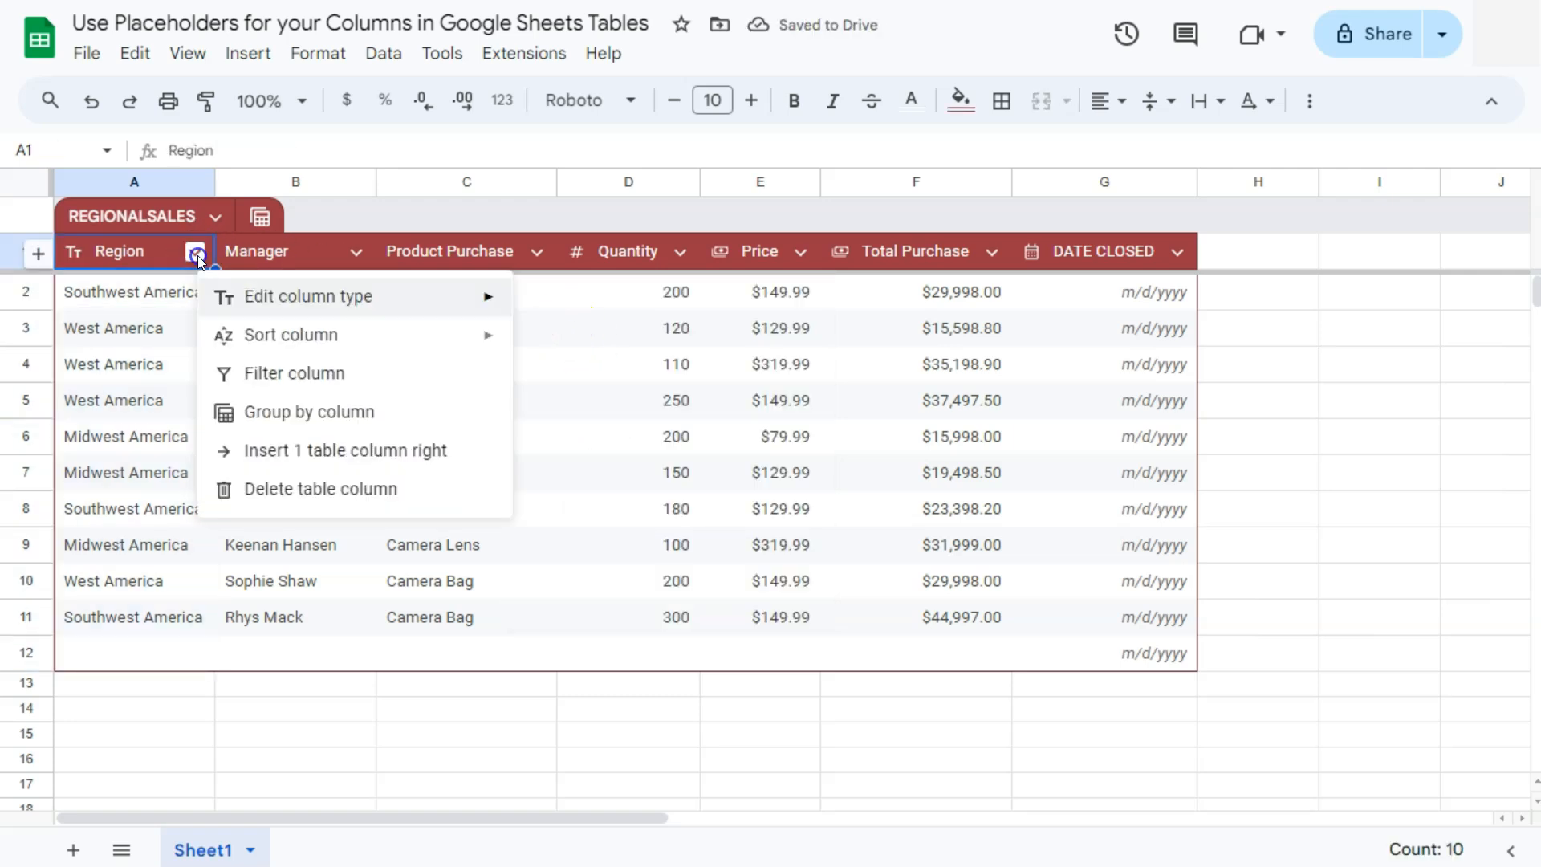
left_click(308, 296)
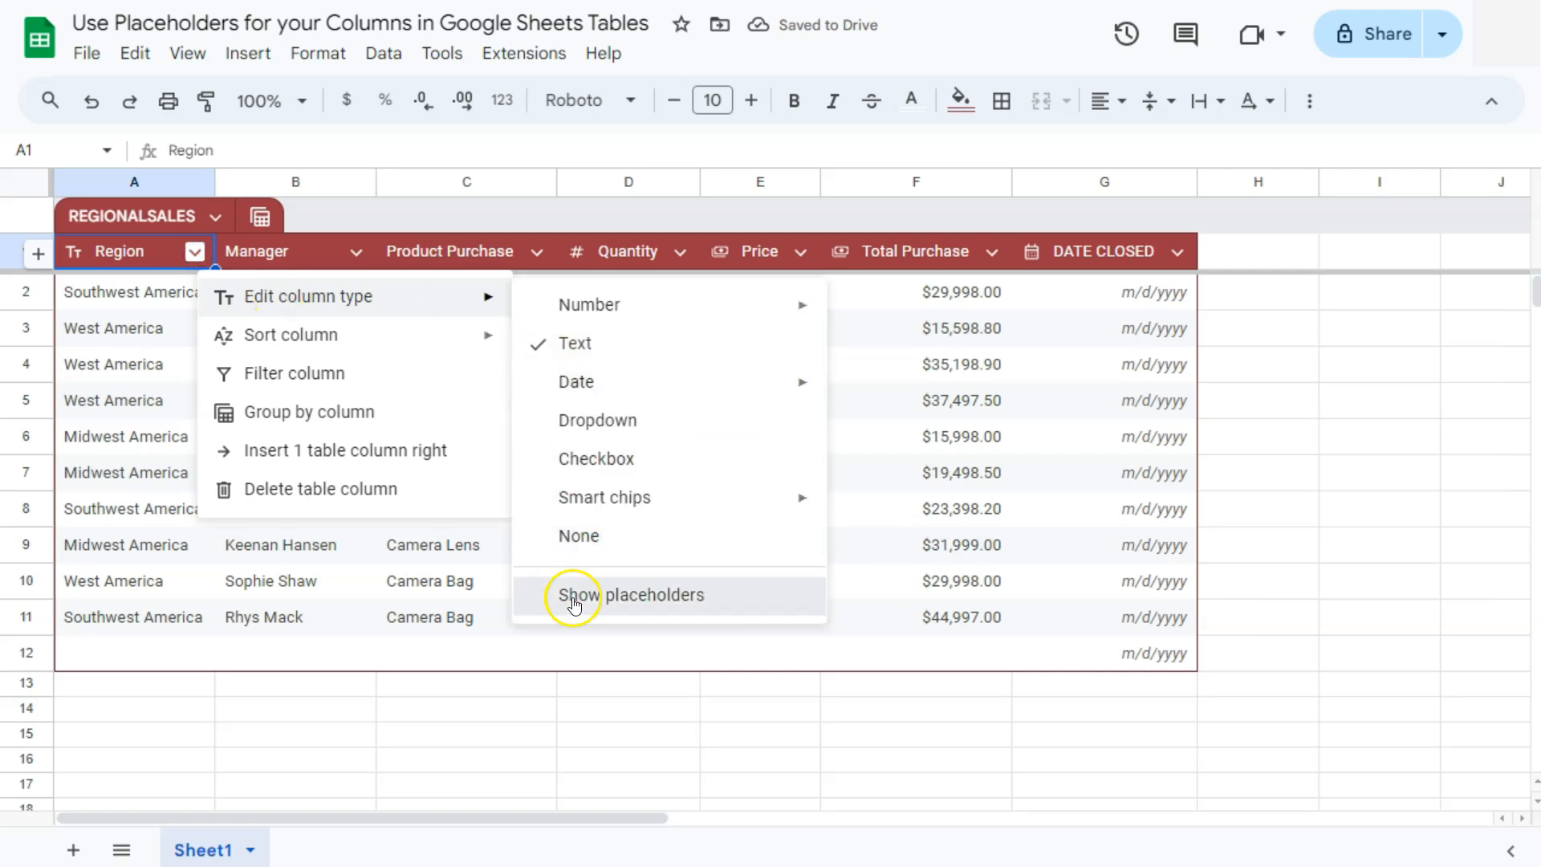
left_click(631, 596)
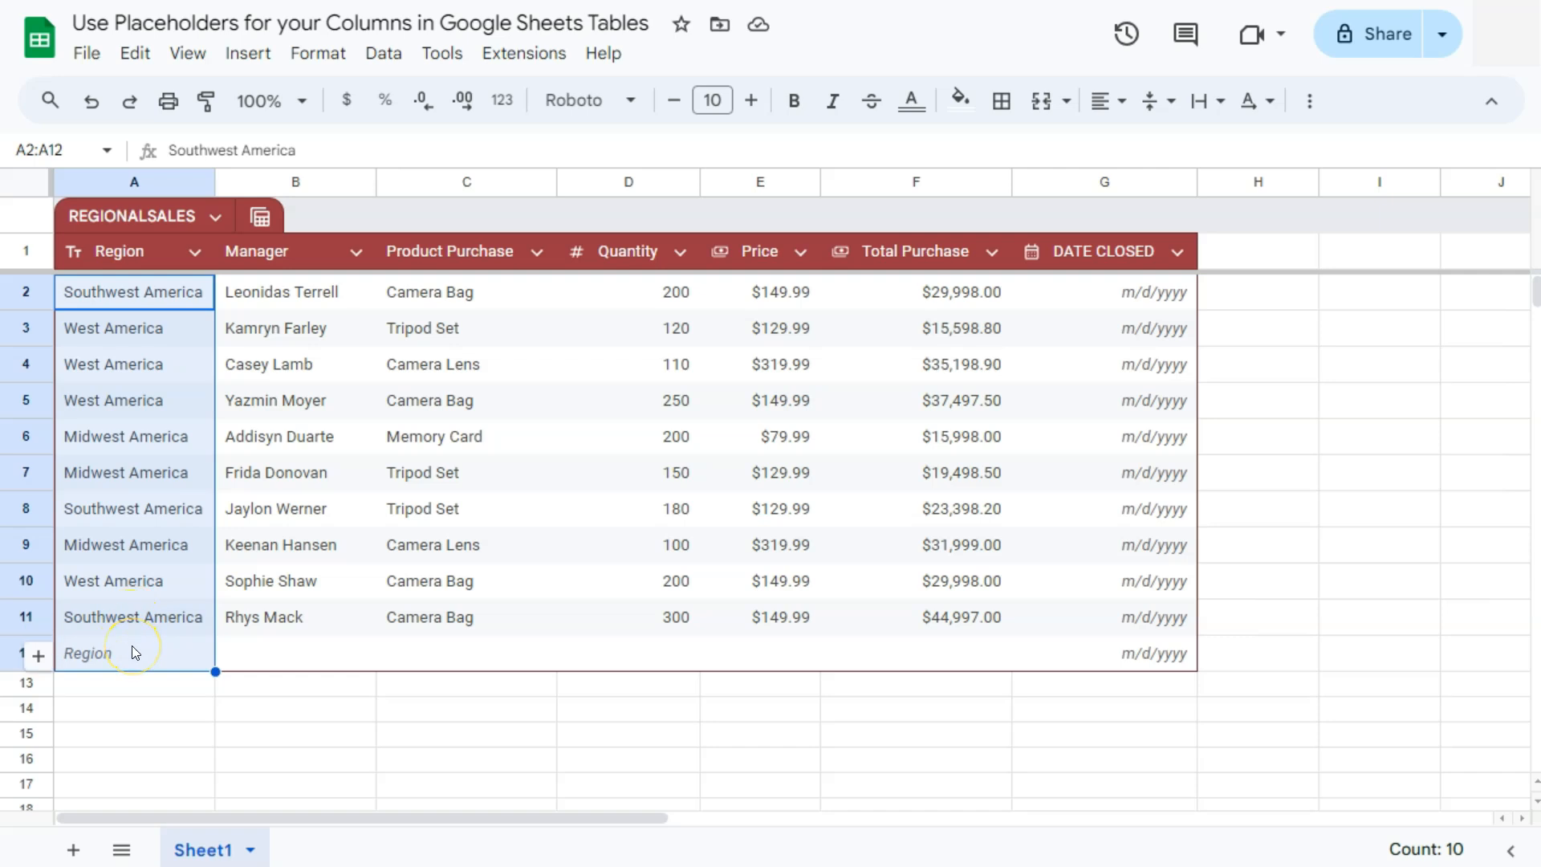
mouse_move(149, 654)
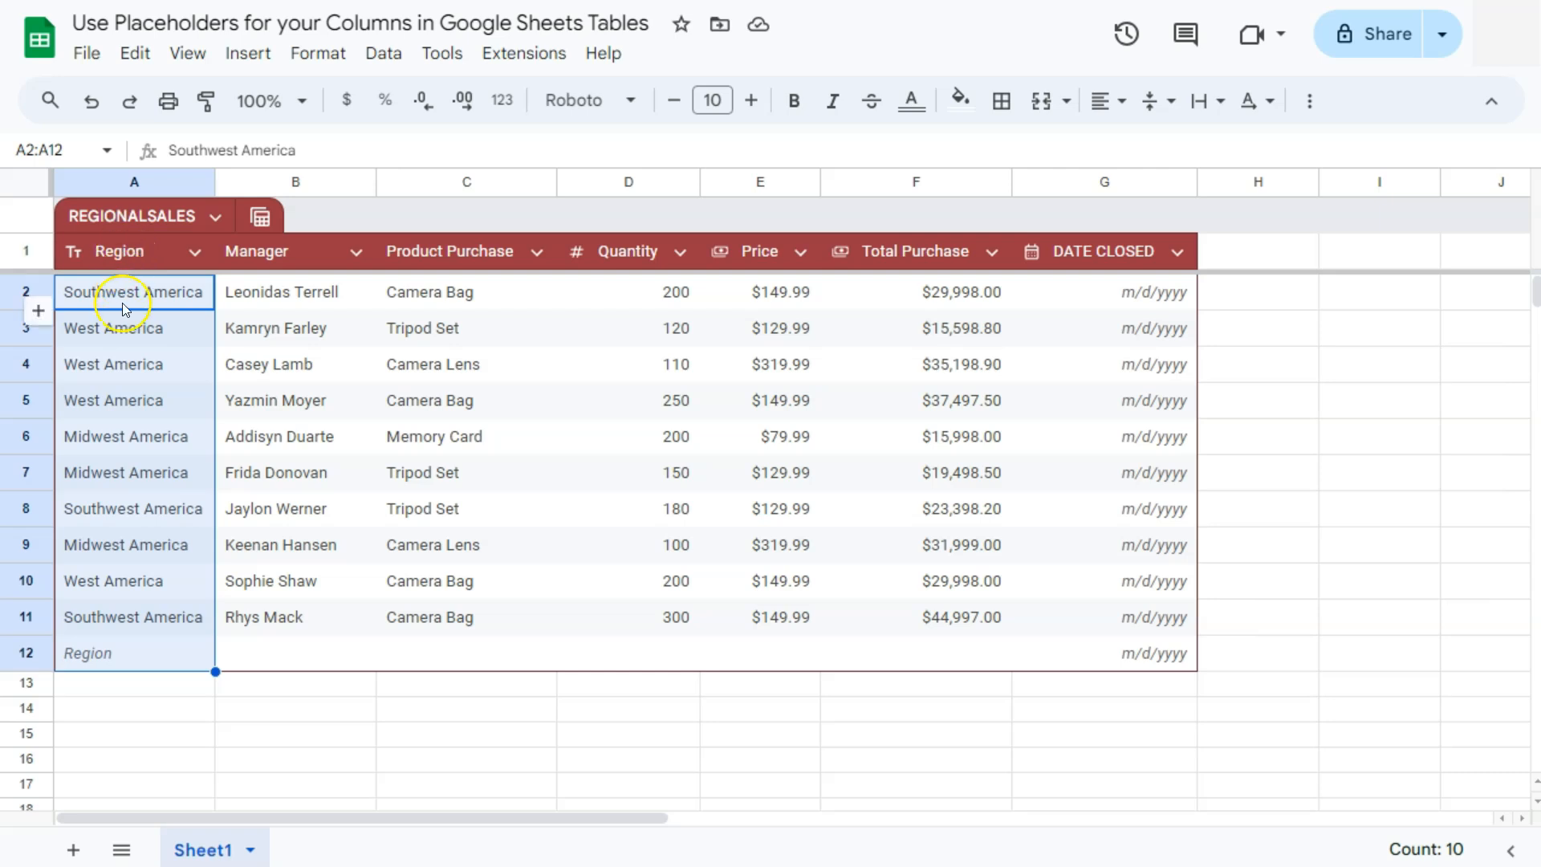
mouse_move(106, 256)
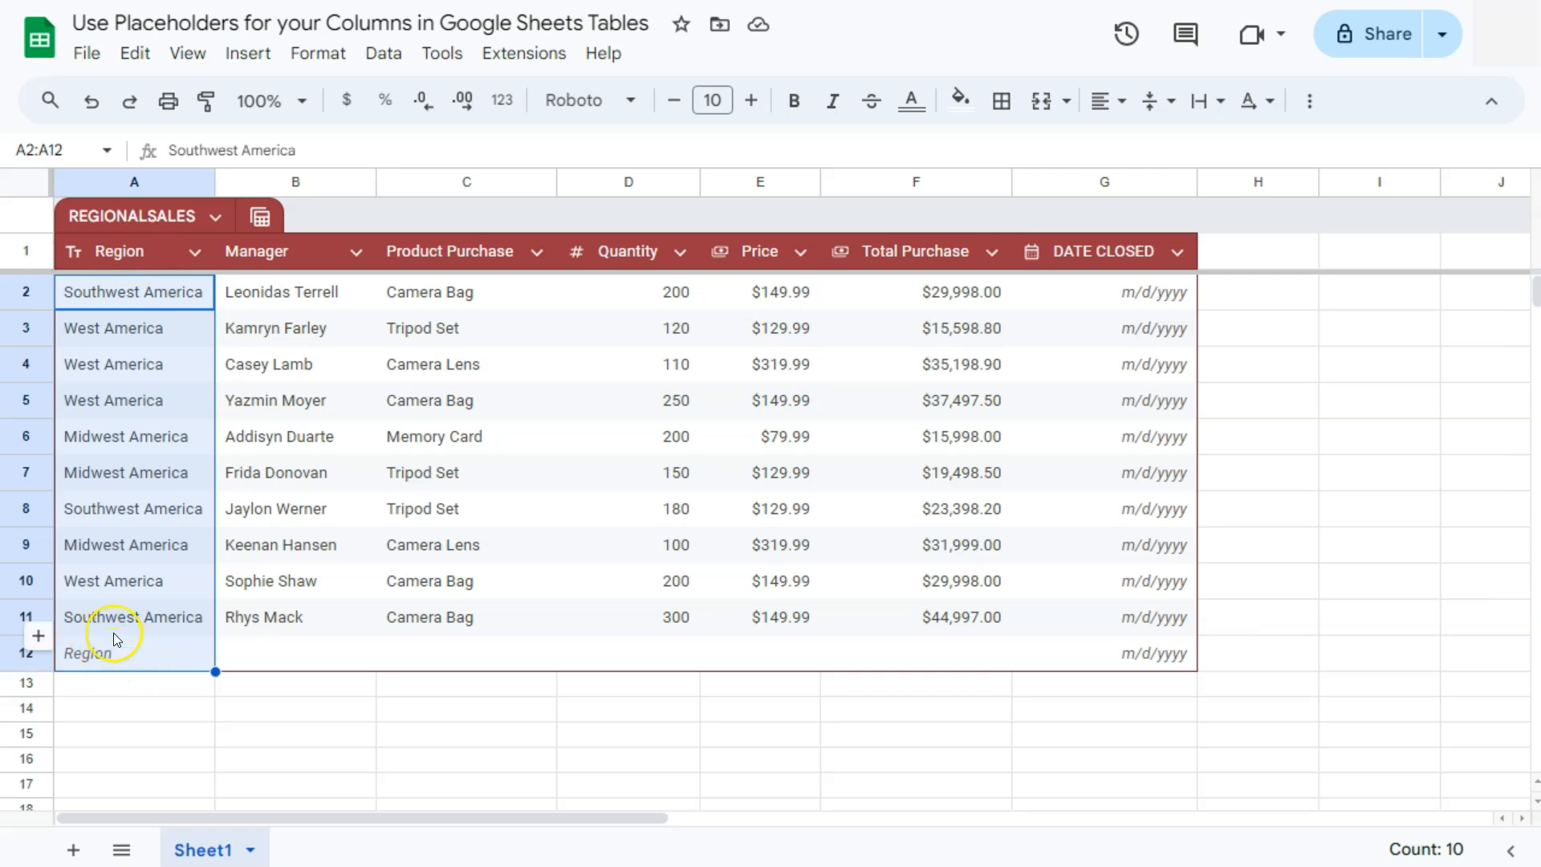
left_click(295, 293)
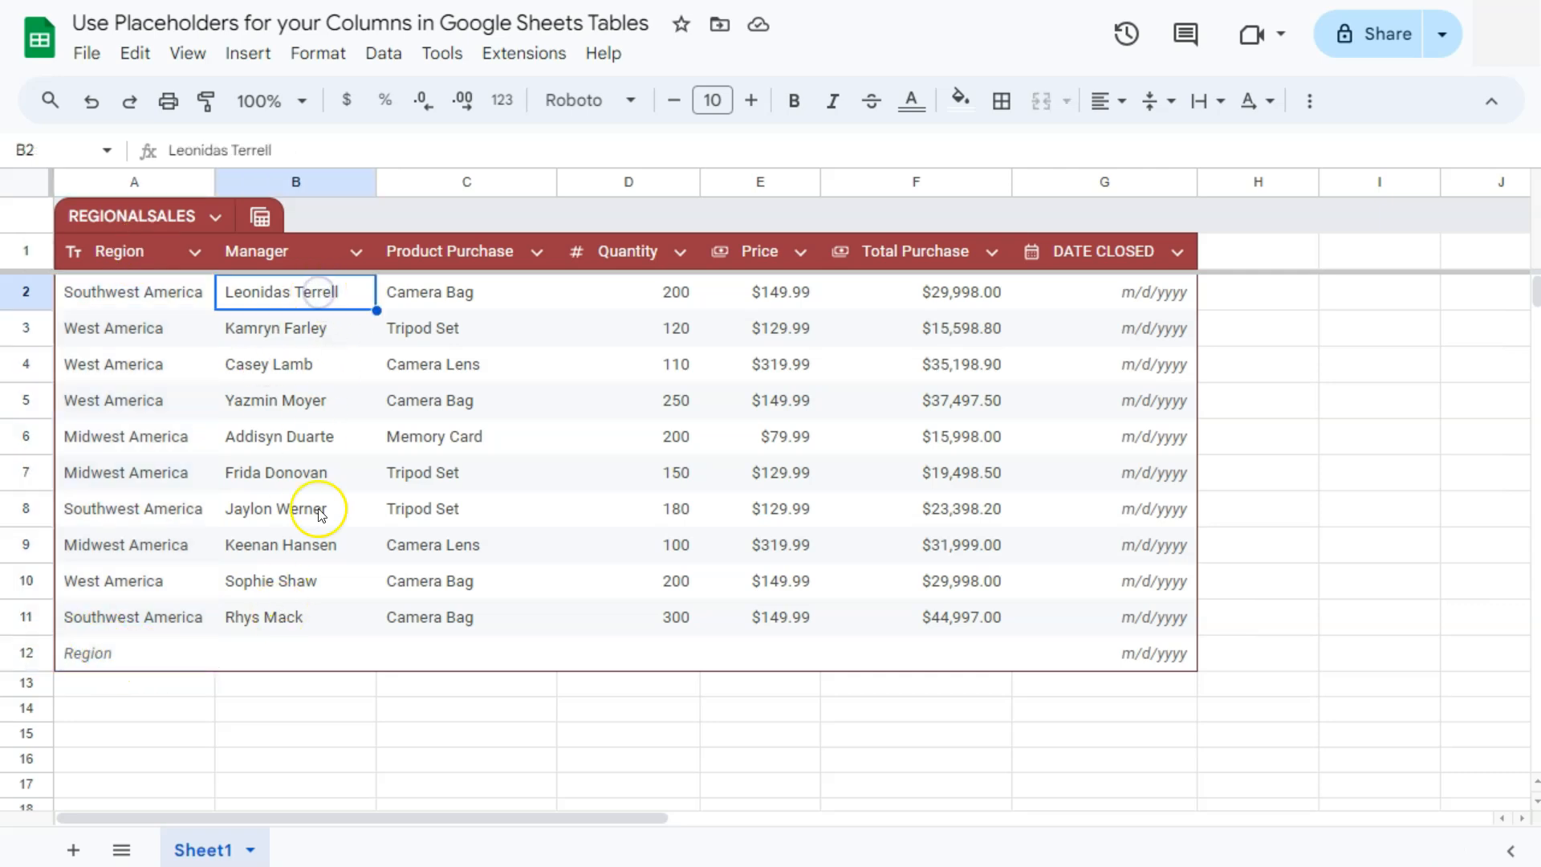
- Set the Manager column type to Text, showing the Manager placeholder
left_click(355, 251)
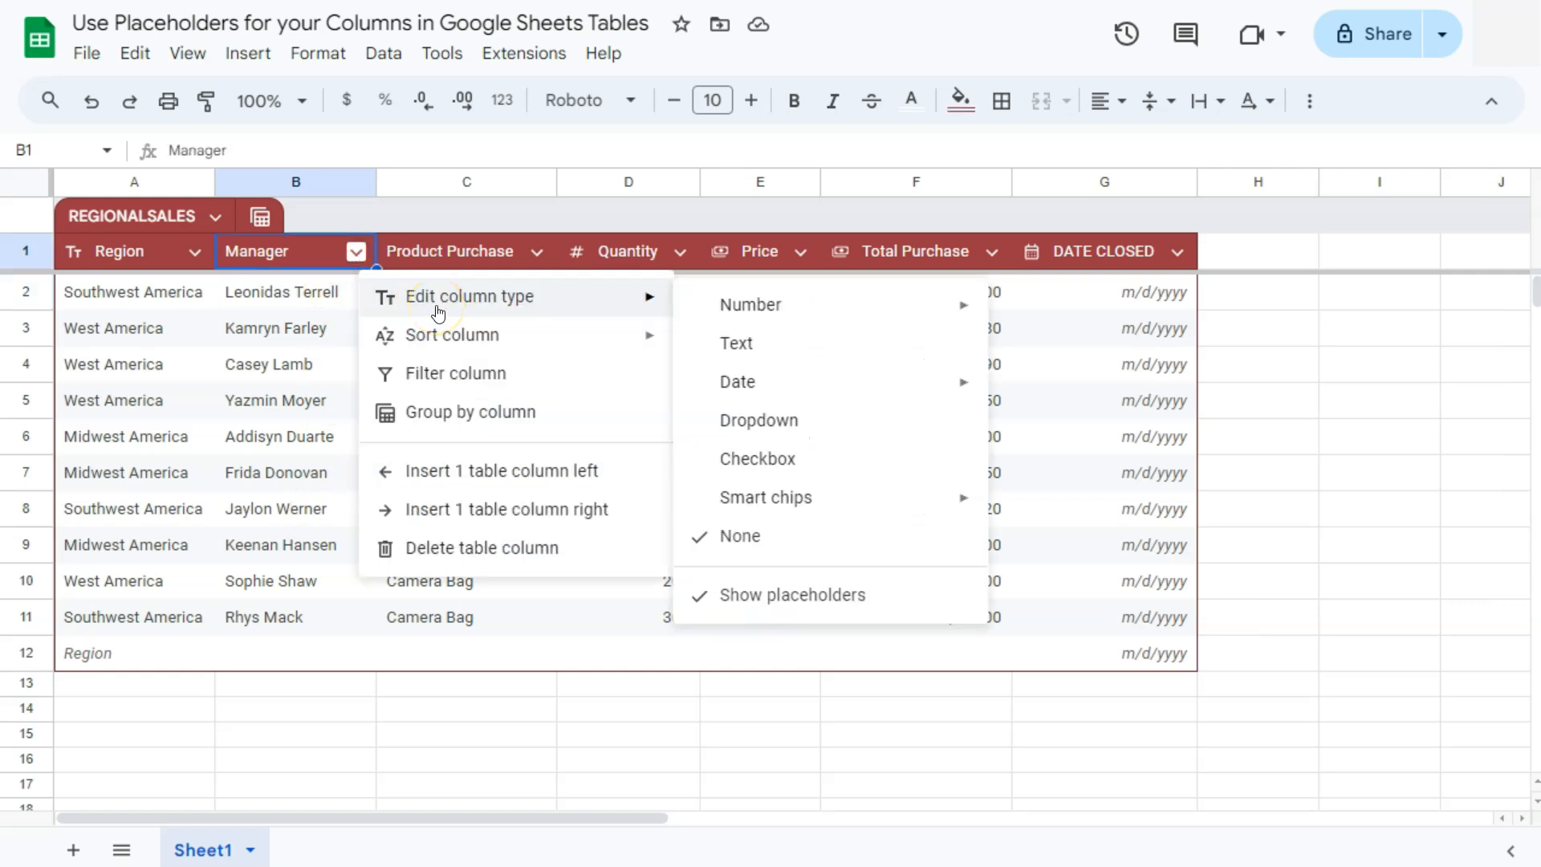
mouse_move(719, 542)
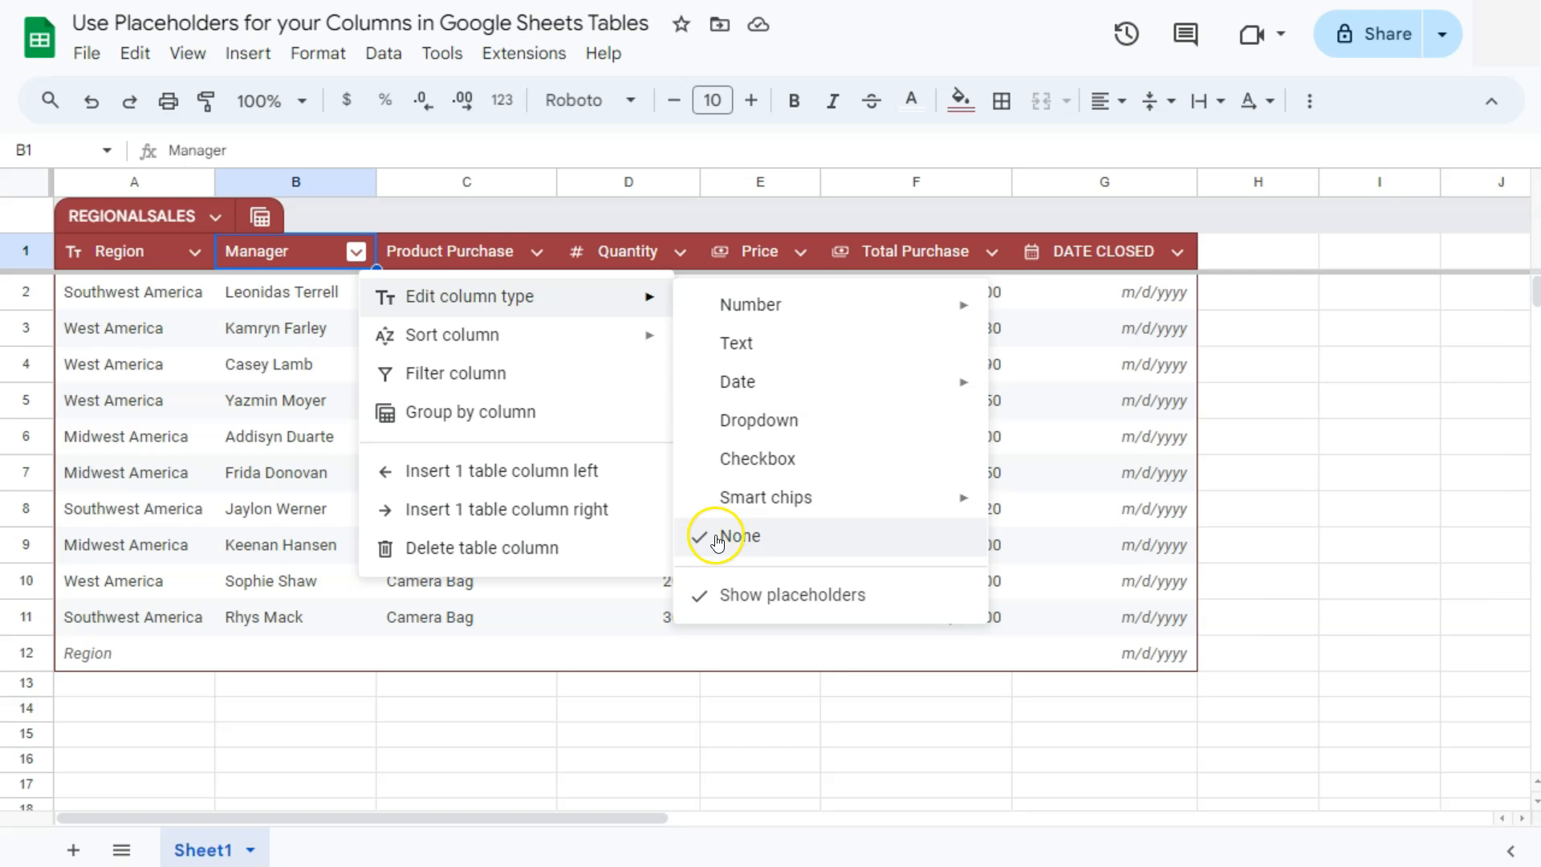
left_click(738, 536)
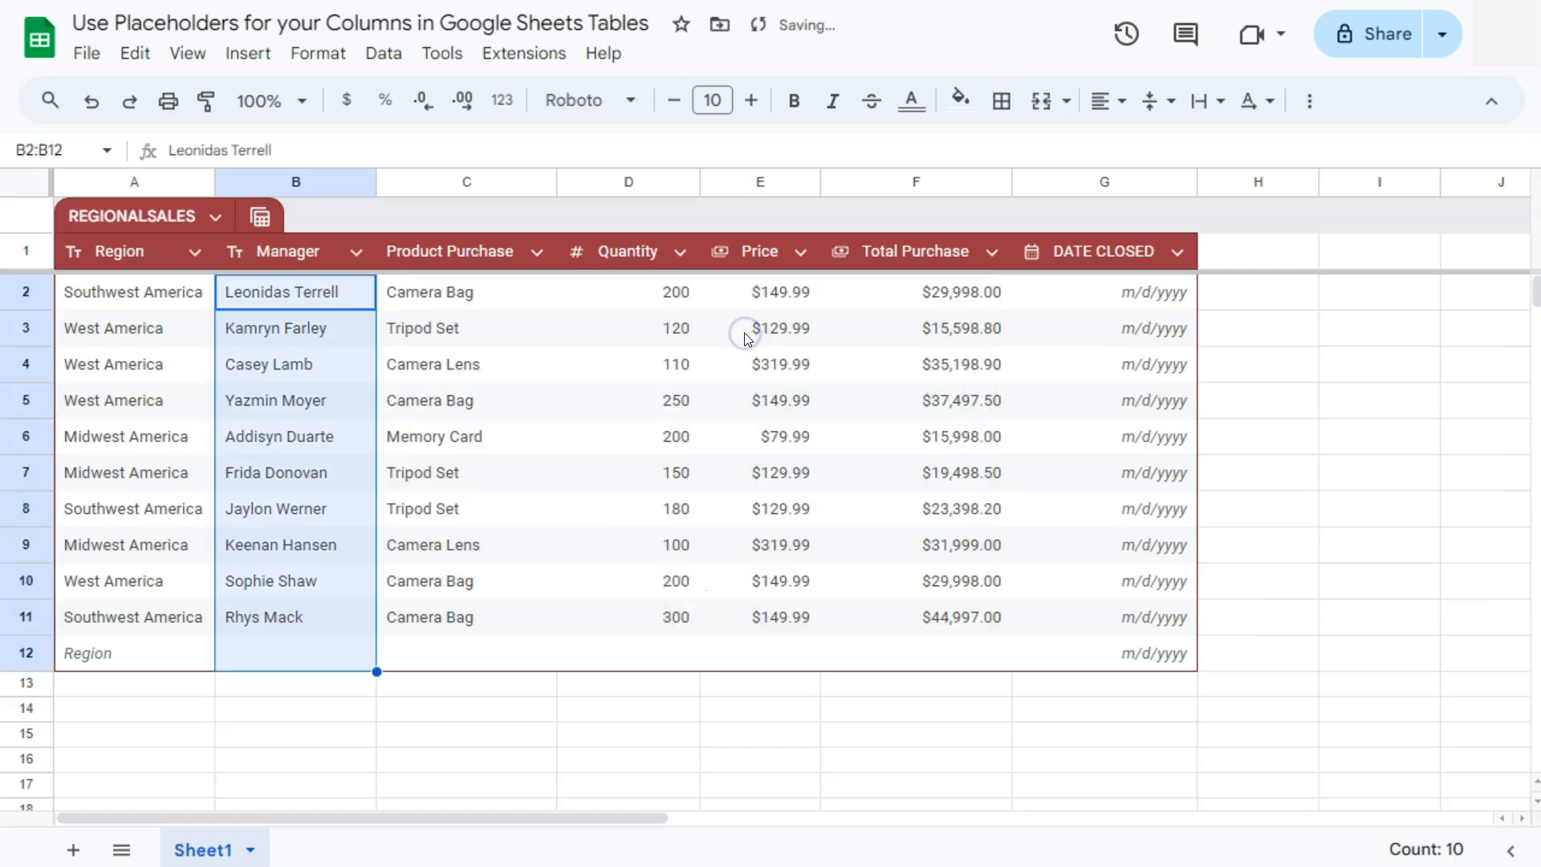
left_click(366, 250)
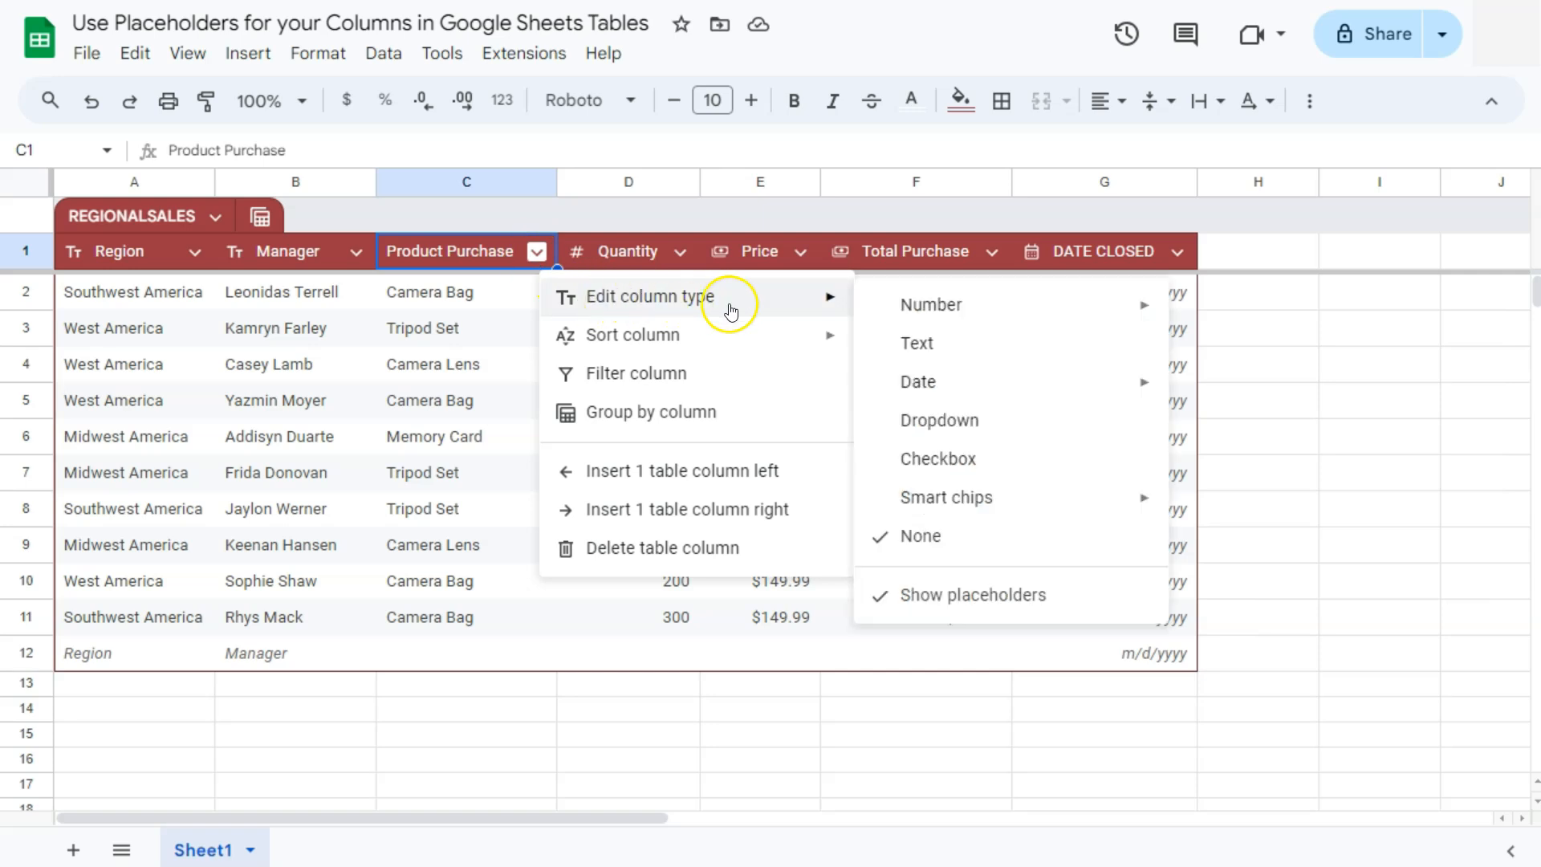
mouse_move(923, 430)
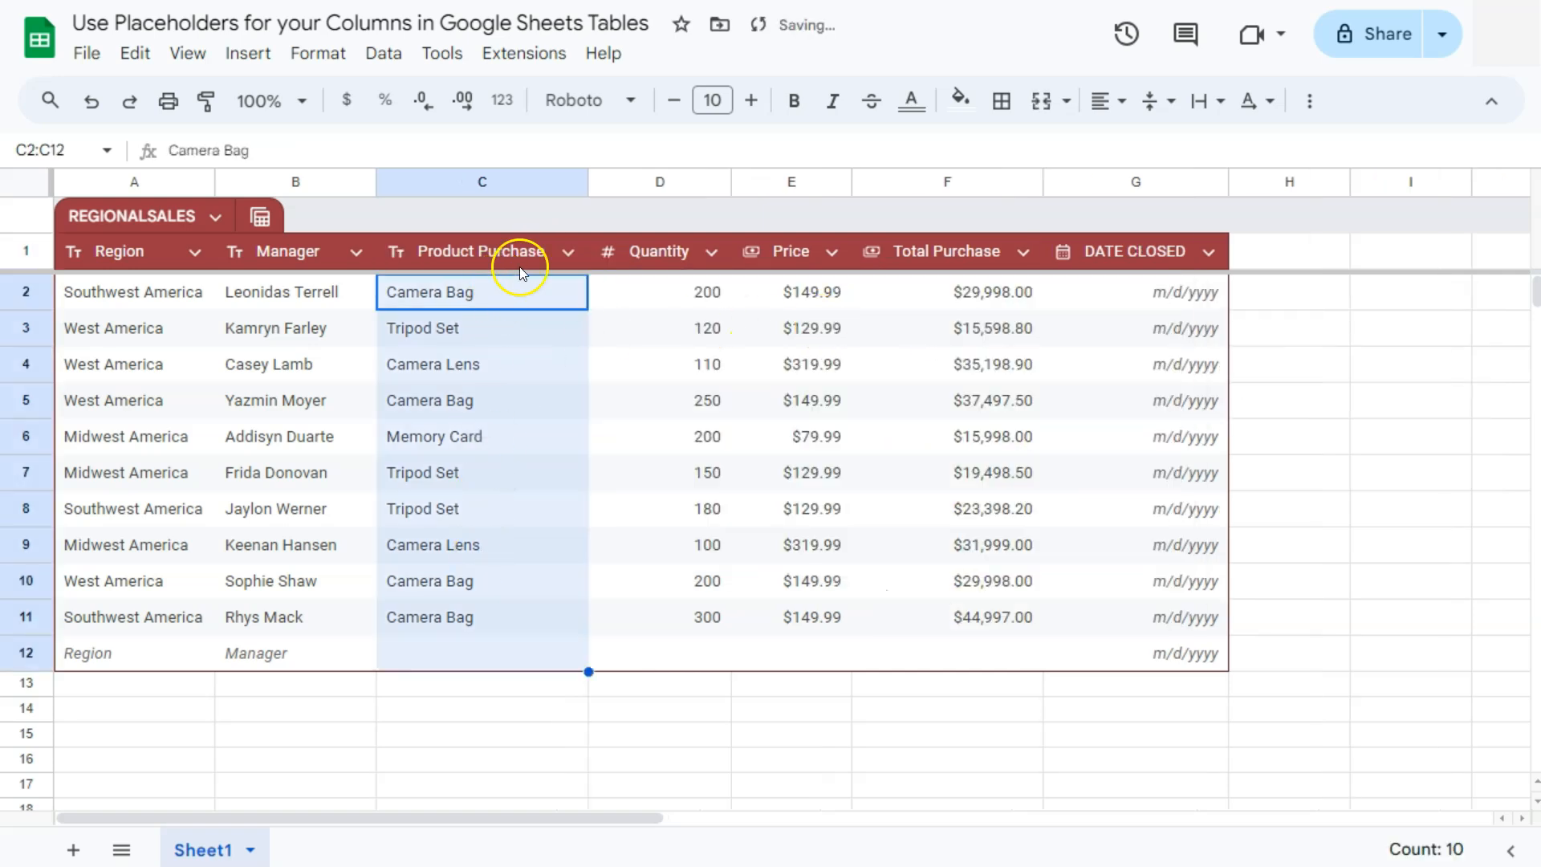
- Show placeholders for Product Purchase and add empty rows 13 and 14
left_click(569, 250)
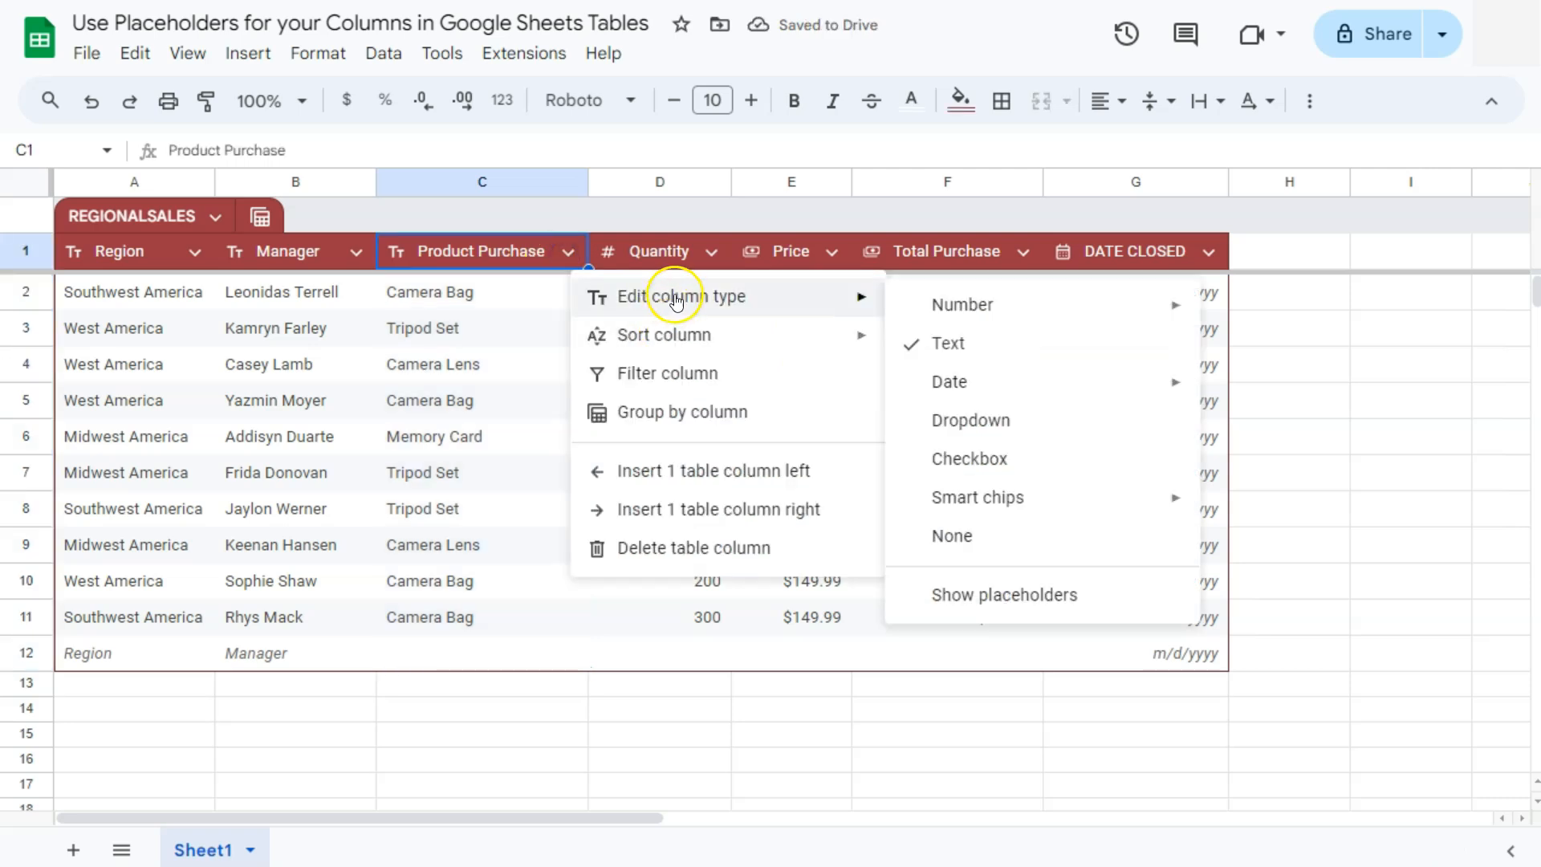
left_click(1003, 594)
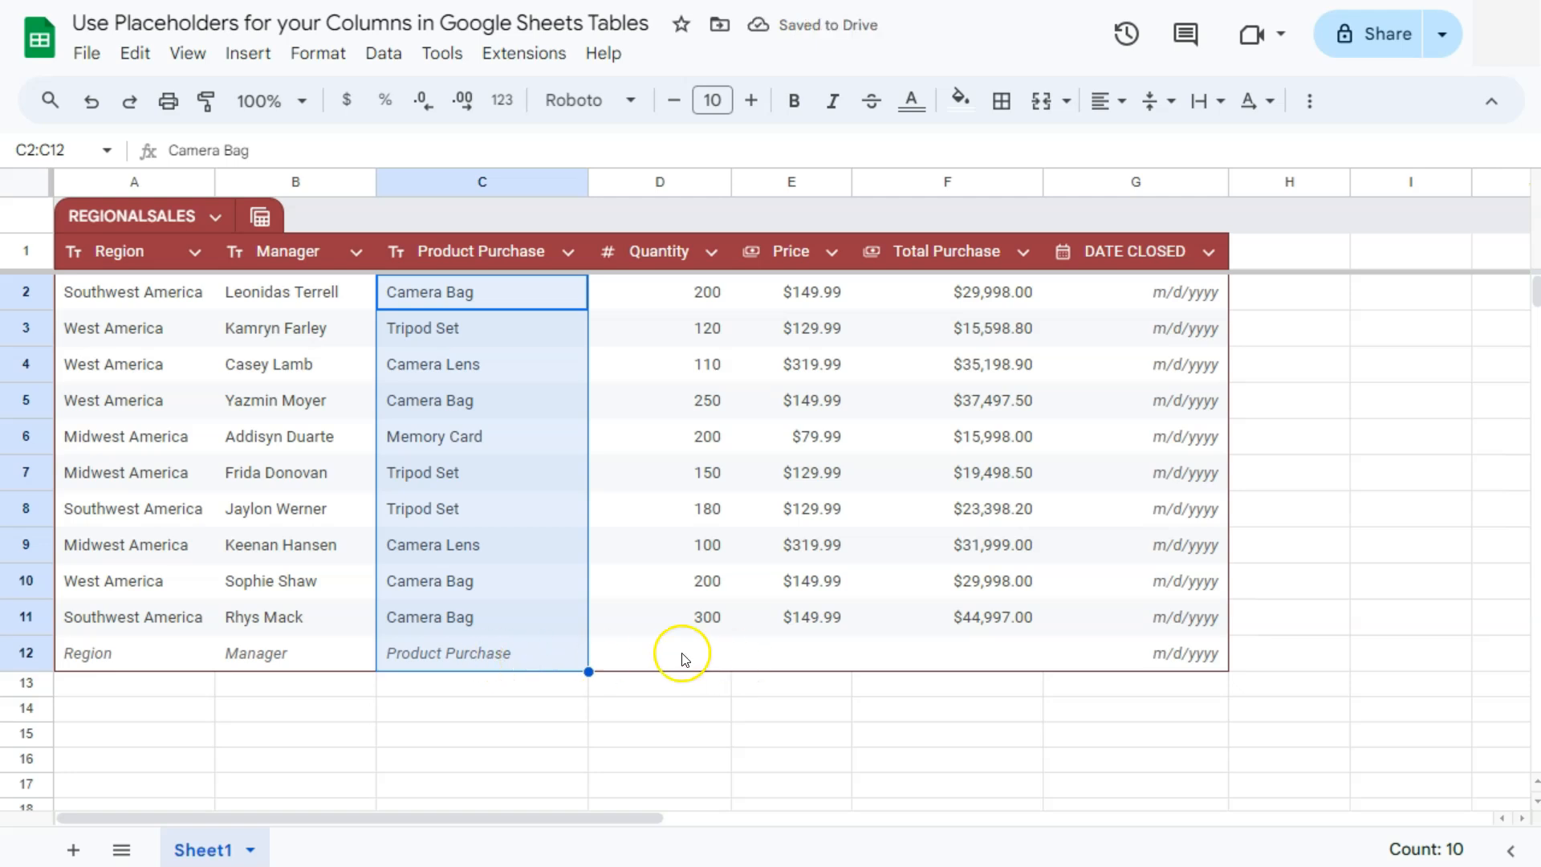
left_click(658, 652)
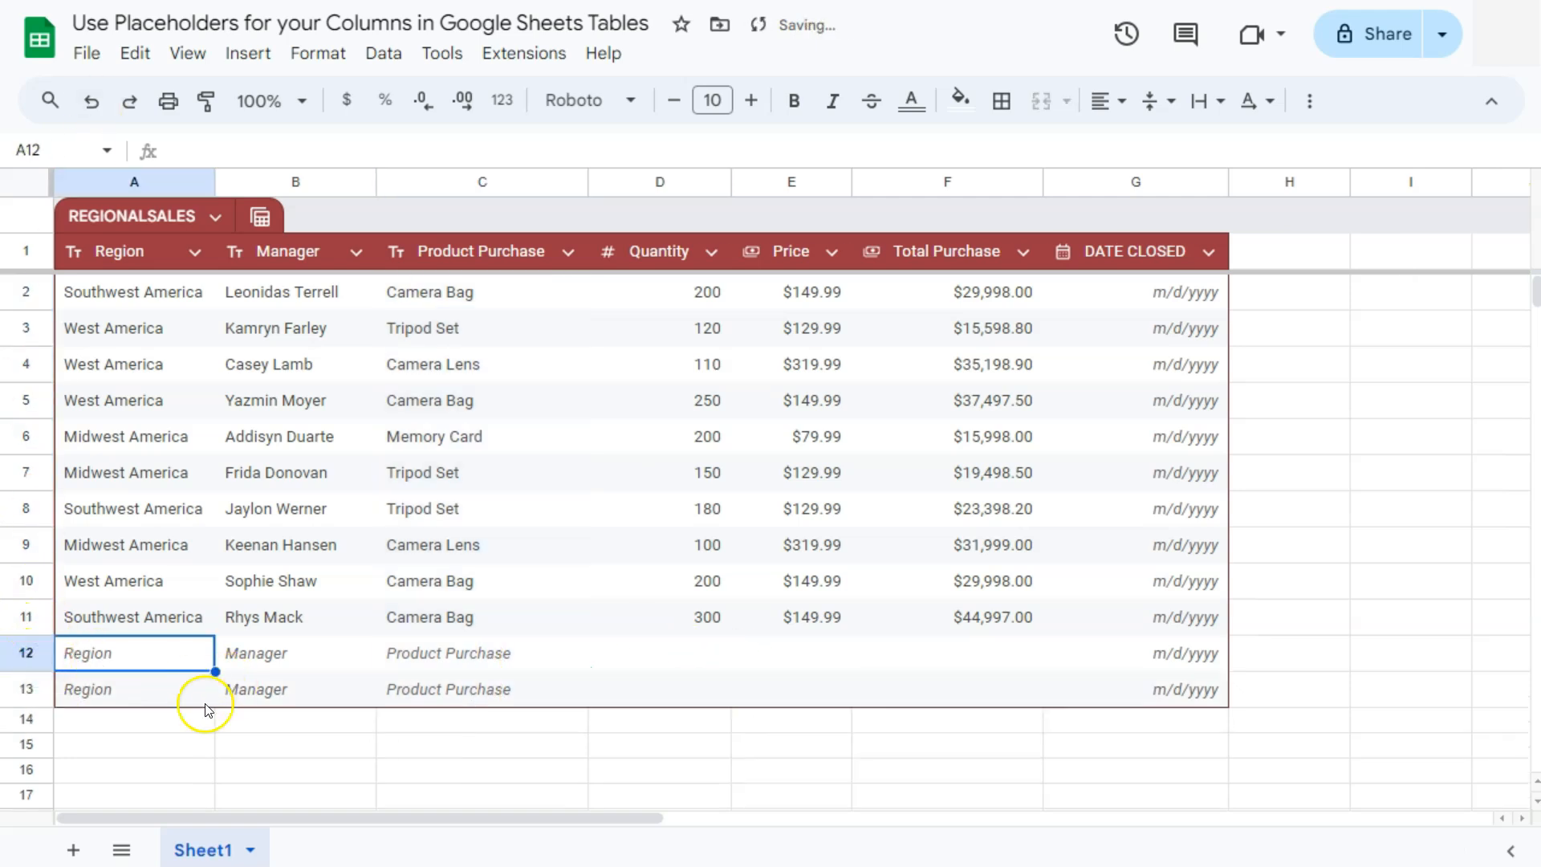
left_click(97, 690)
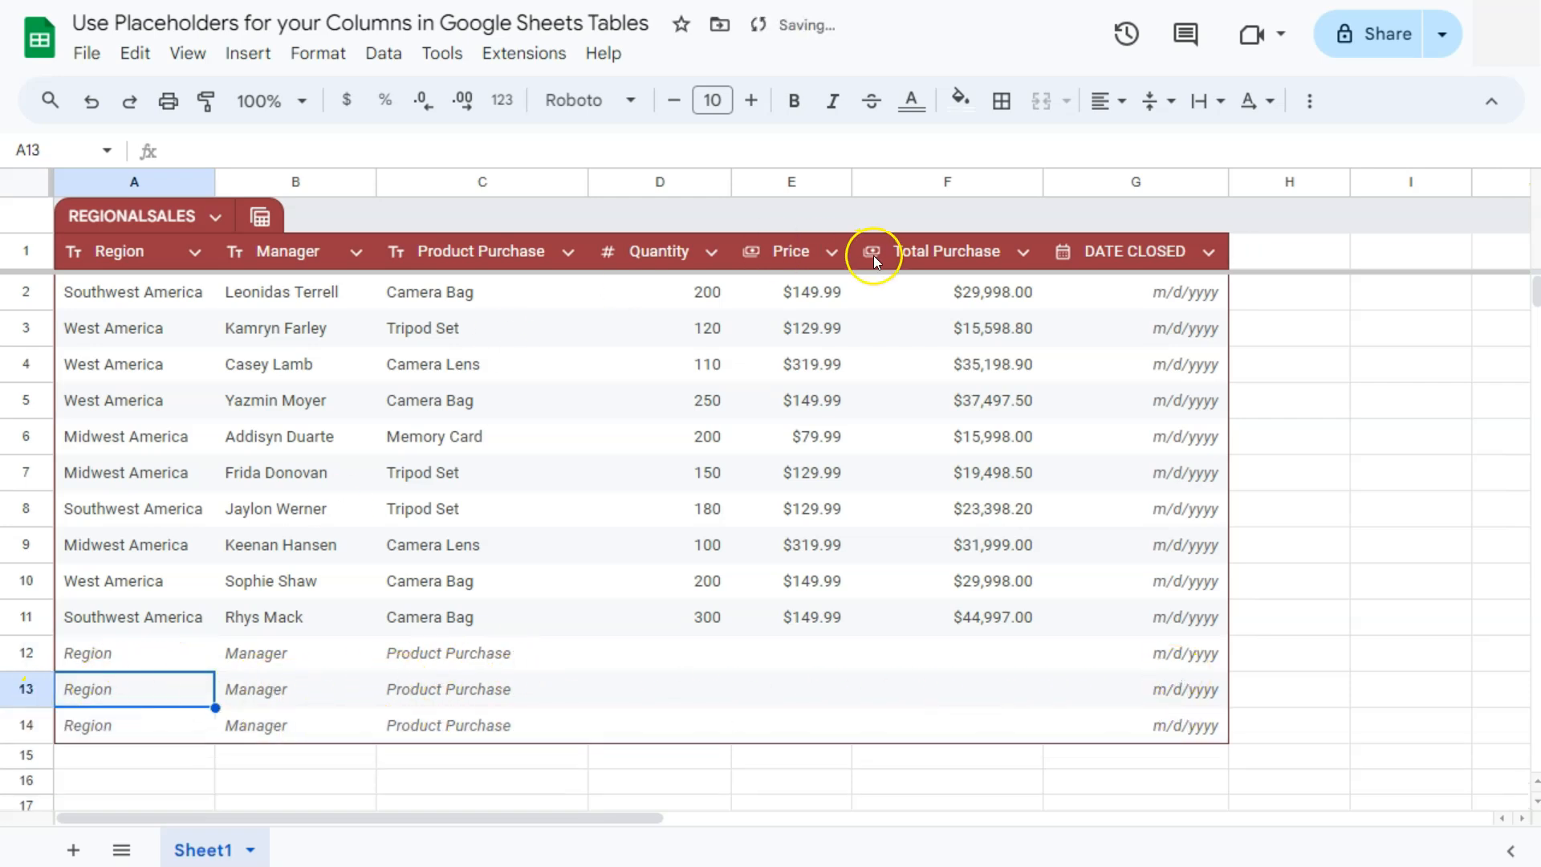
- Enable Show placeholders on Price so empty rows 12–14 display $xx
left_click(831, 250)
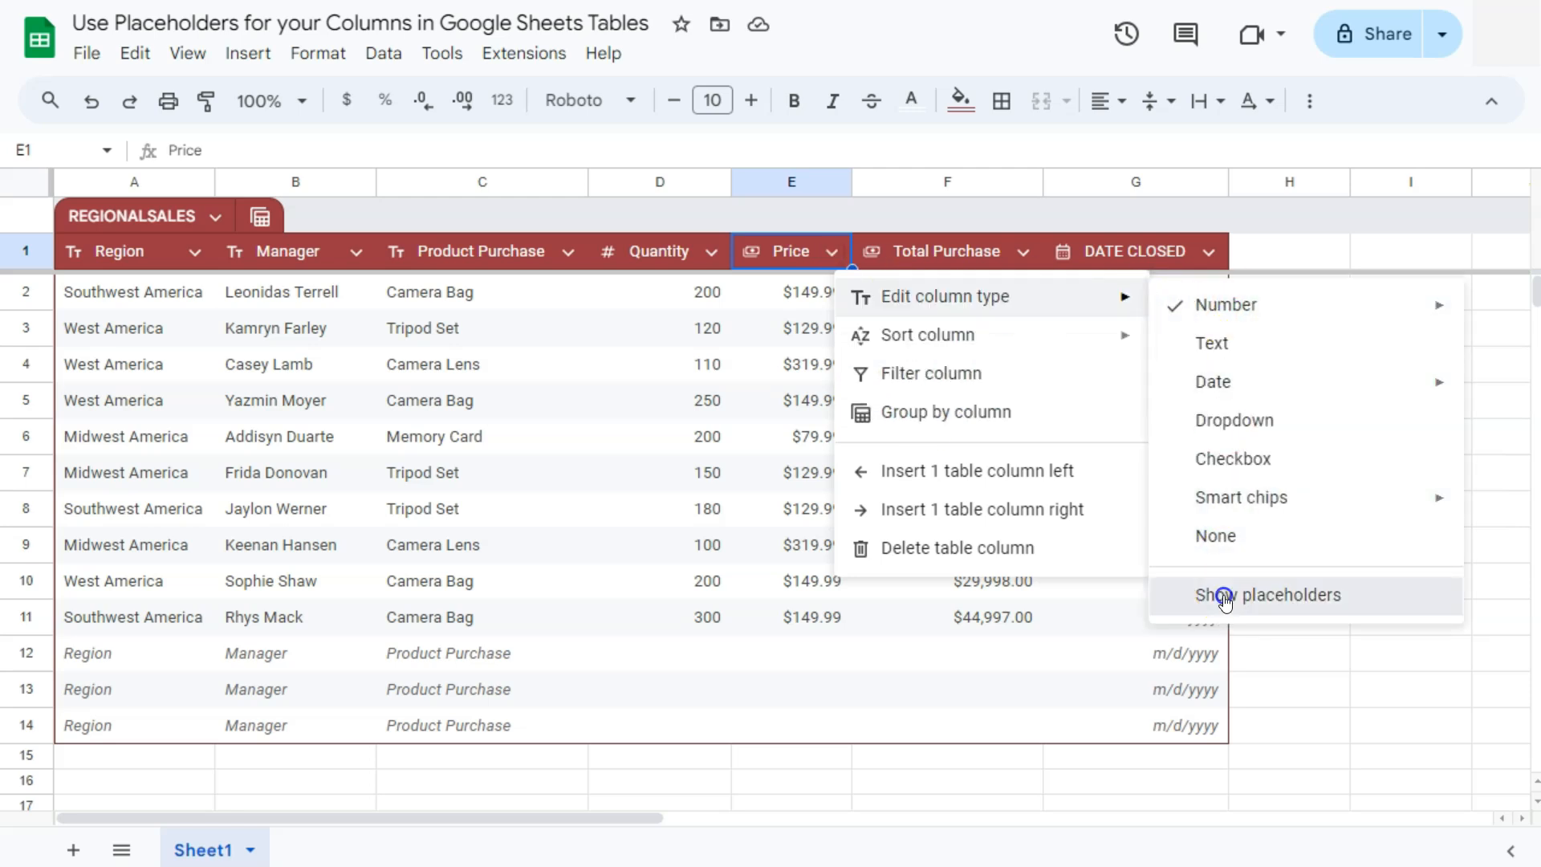
left_click(1268, 596)
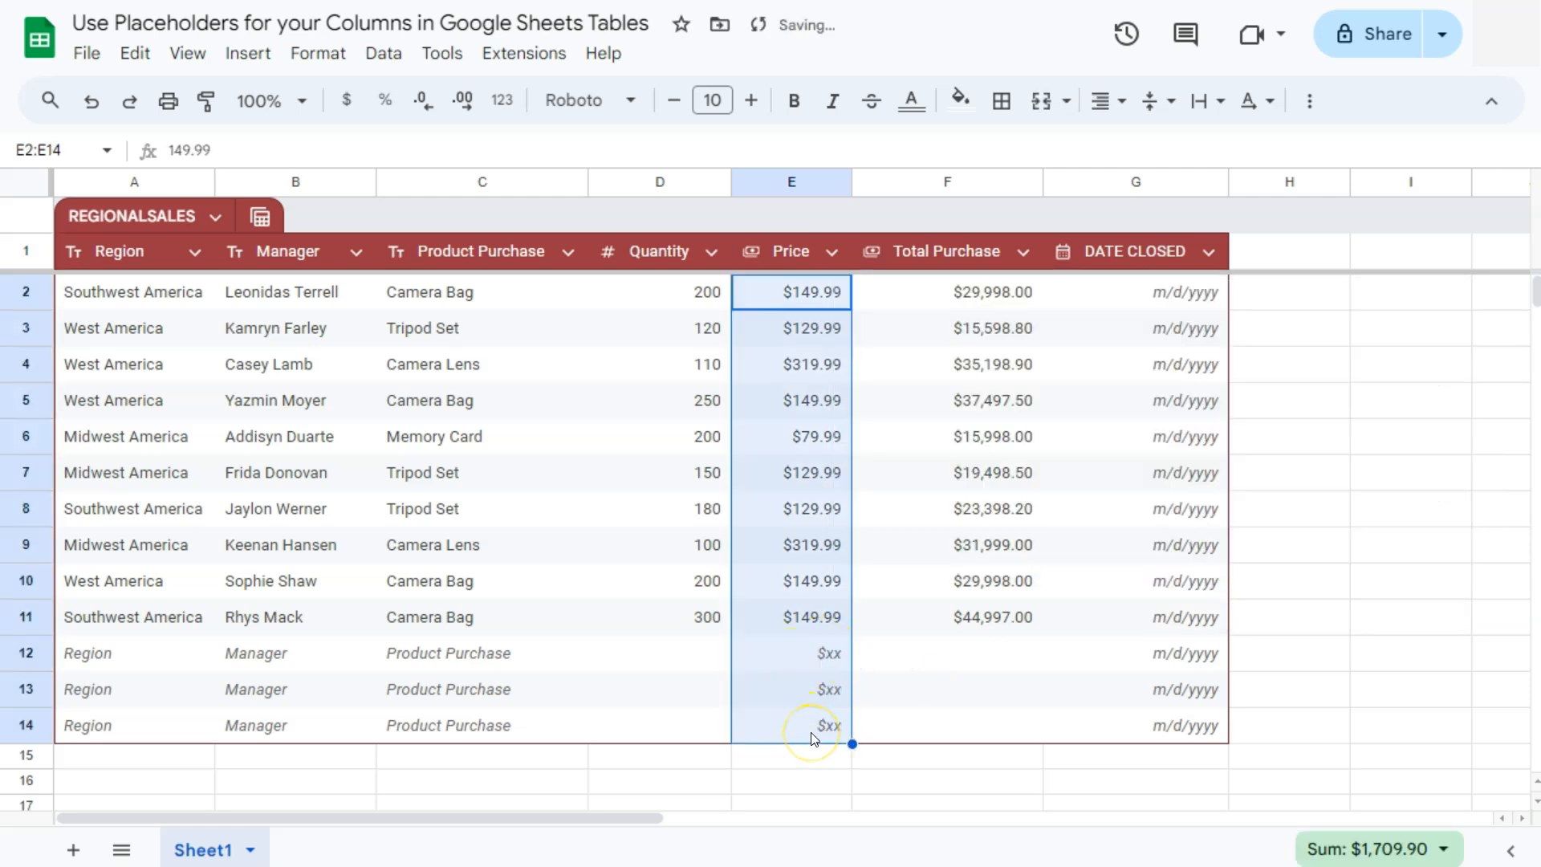
left_click(1287, 293)
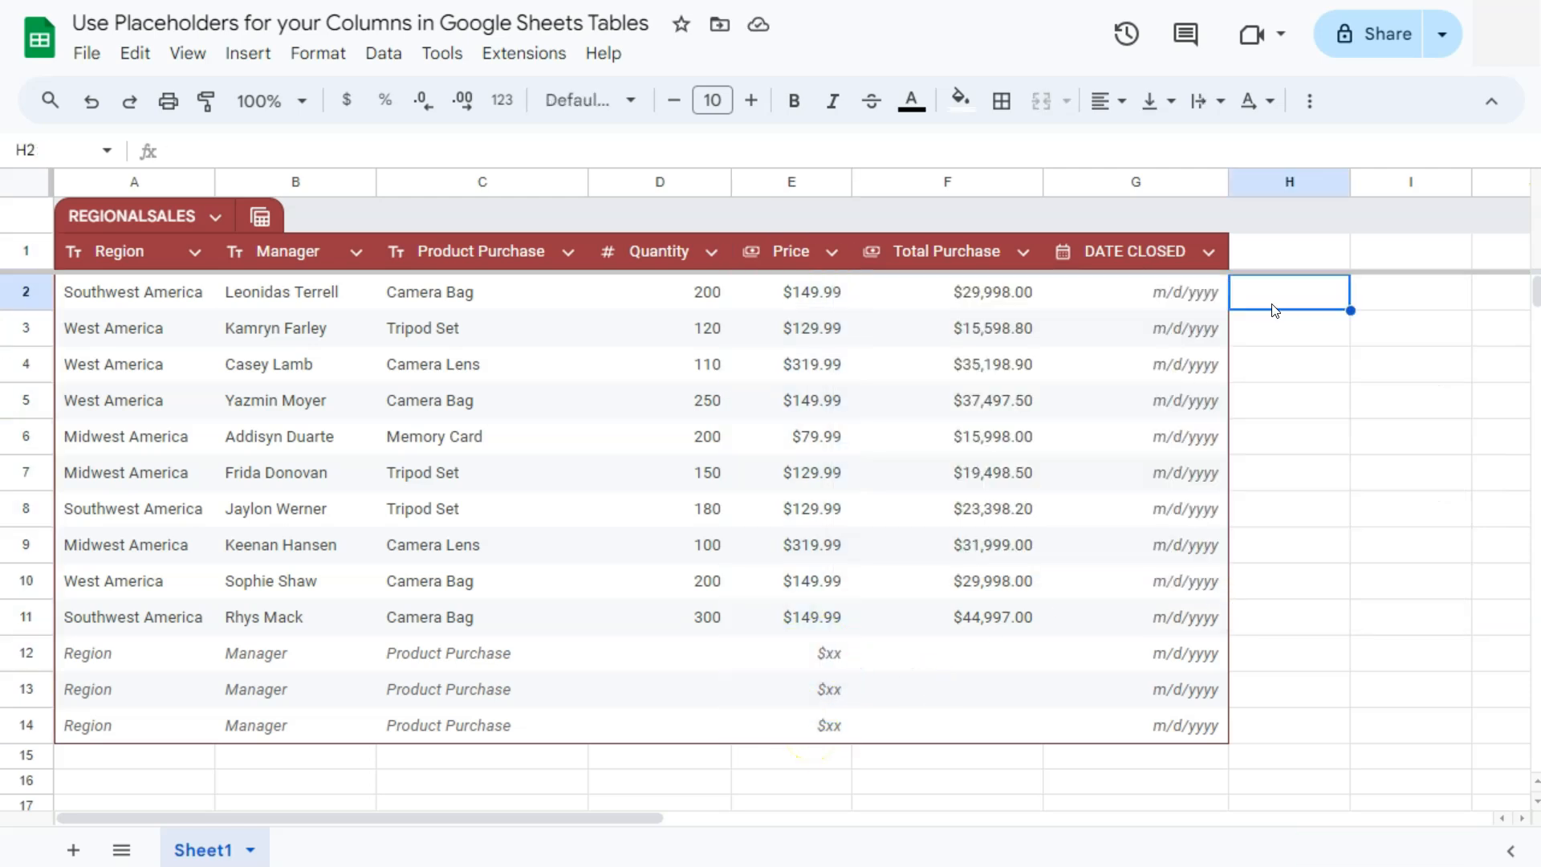